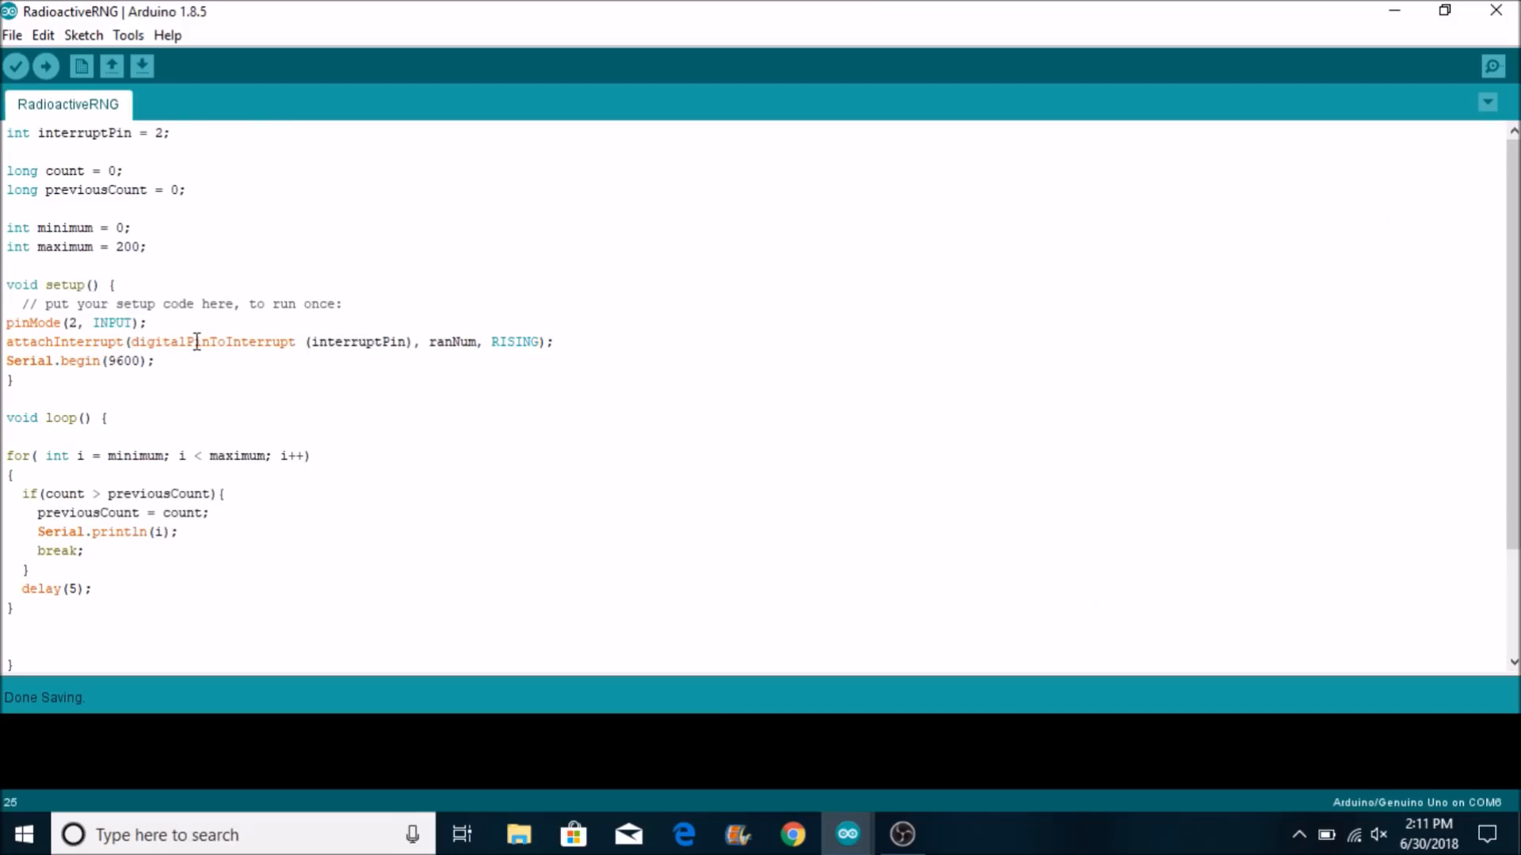
Change the sketch's maximum random value from 200 to 1000
{"action": "left_click", "coordinate": [91, 589]}
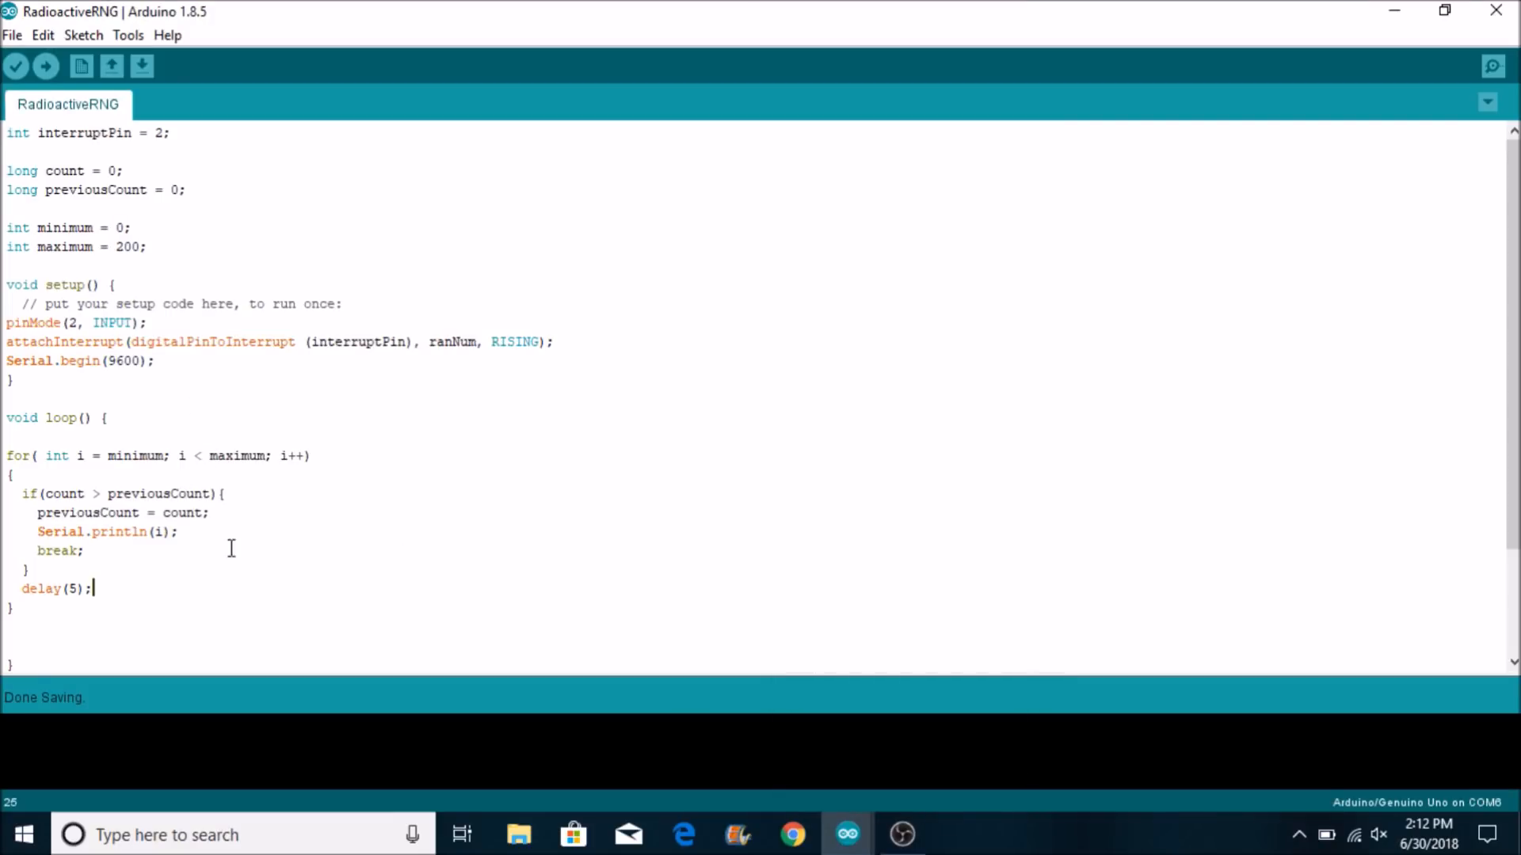
{"action": "mouse_move", "coordinate": [44, 67]}
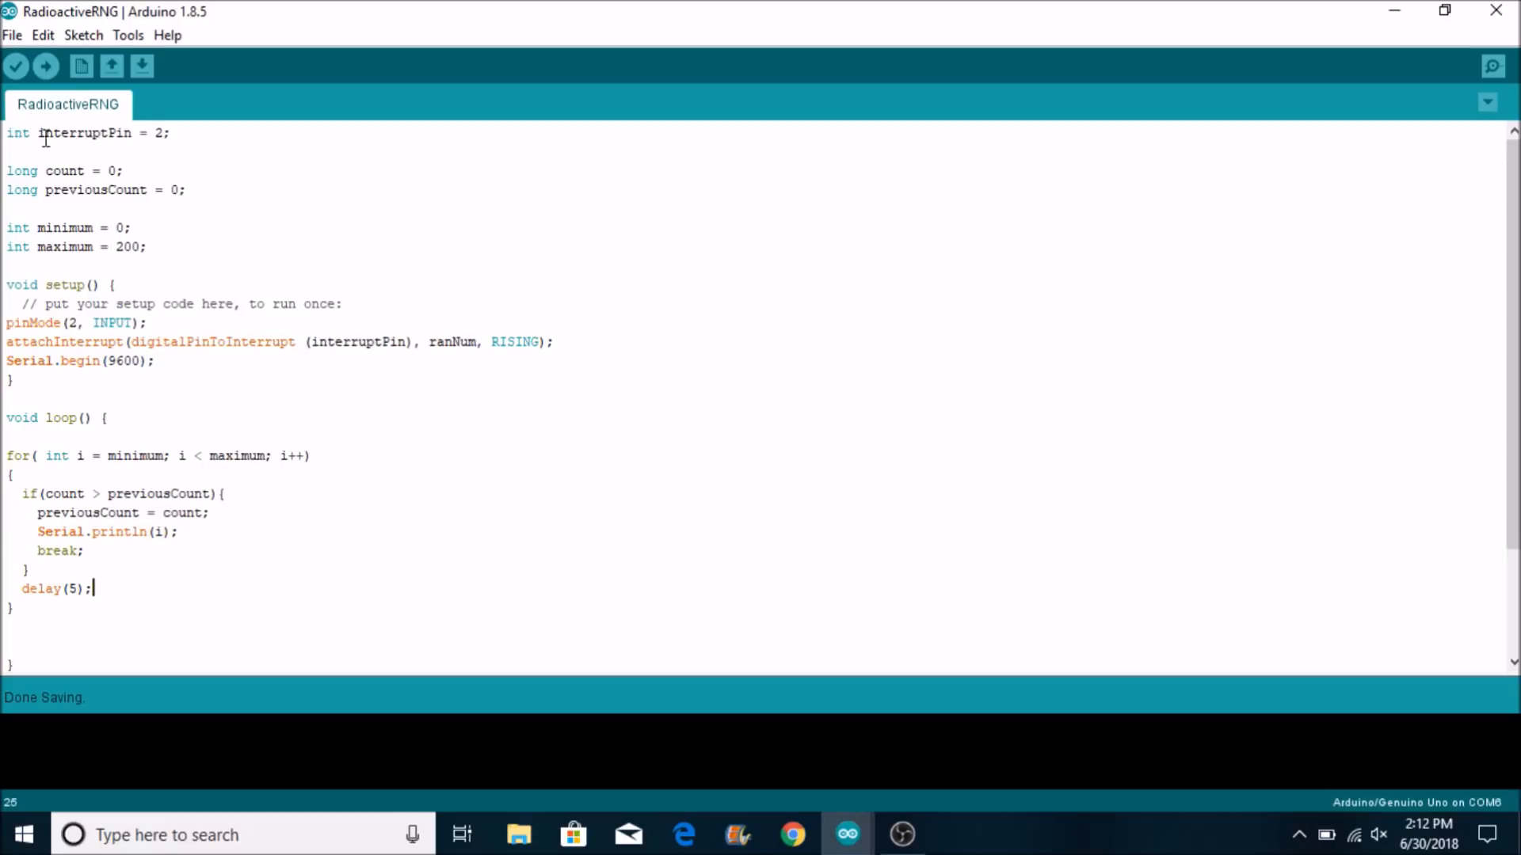
{"action": "mouse_move", "coordinate": [73, 197]}
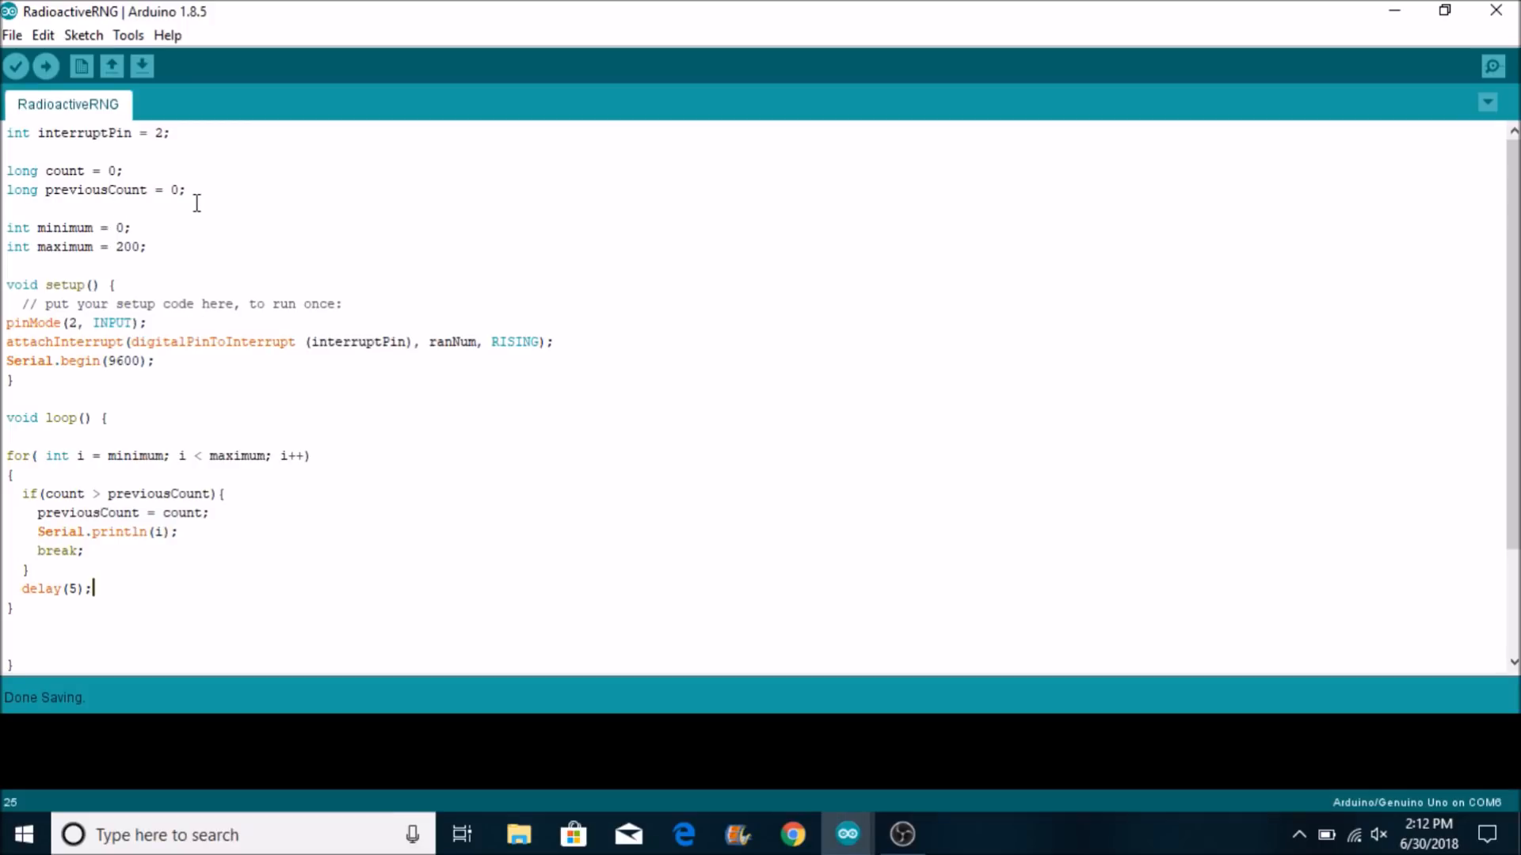
{"action": "mouse_move", "coordinate": [34, 144]}
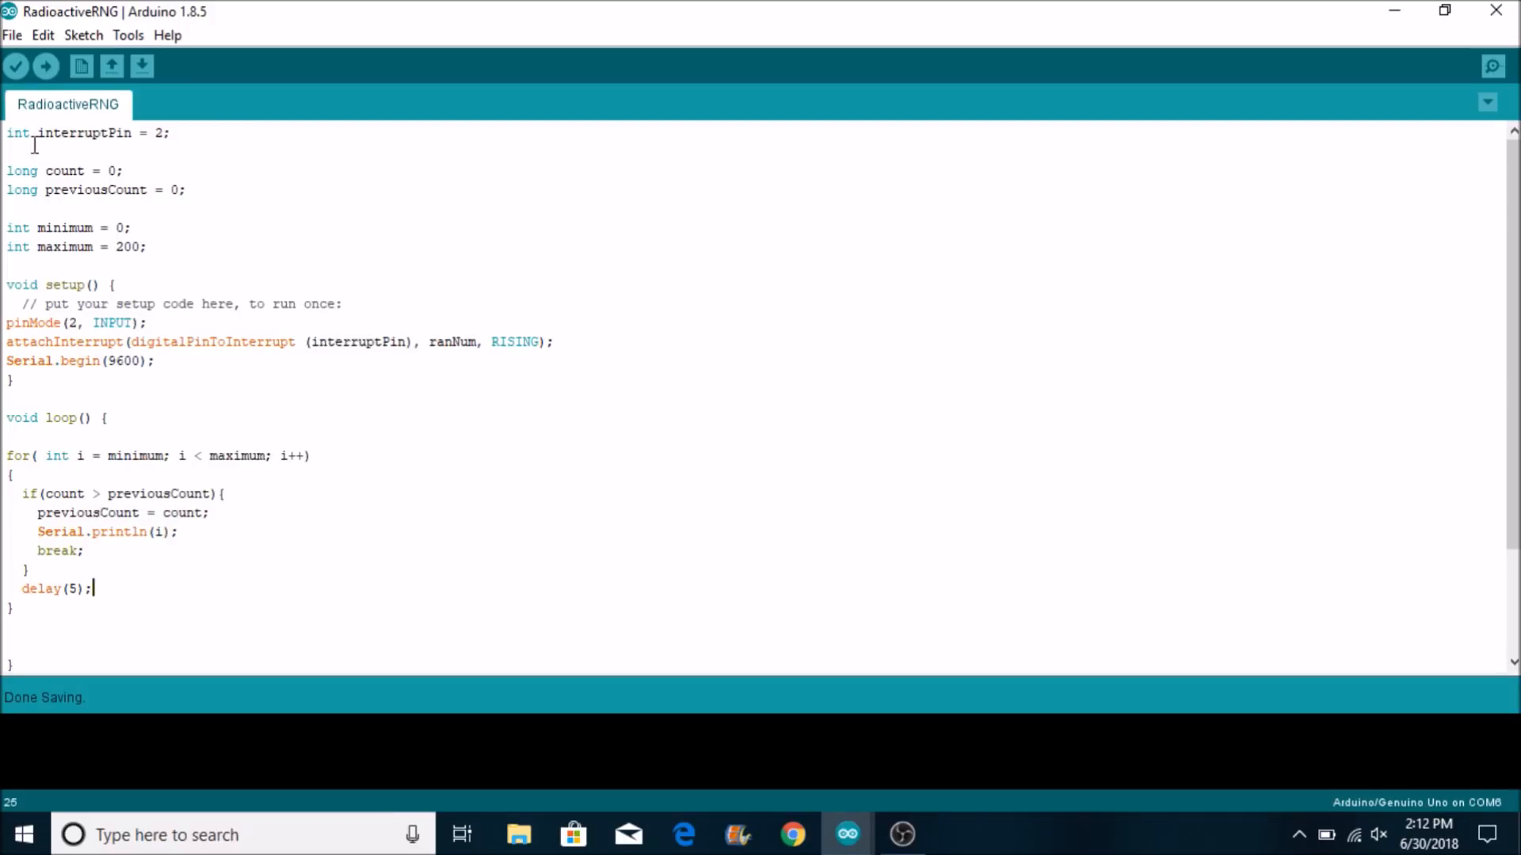
{"action": "mouse_move", "coordinate": [87, 485]}
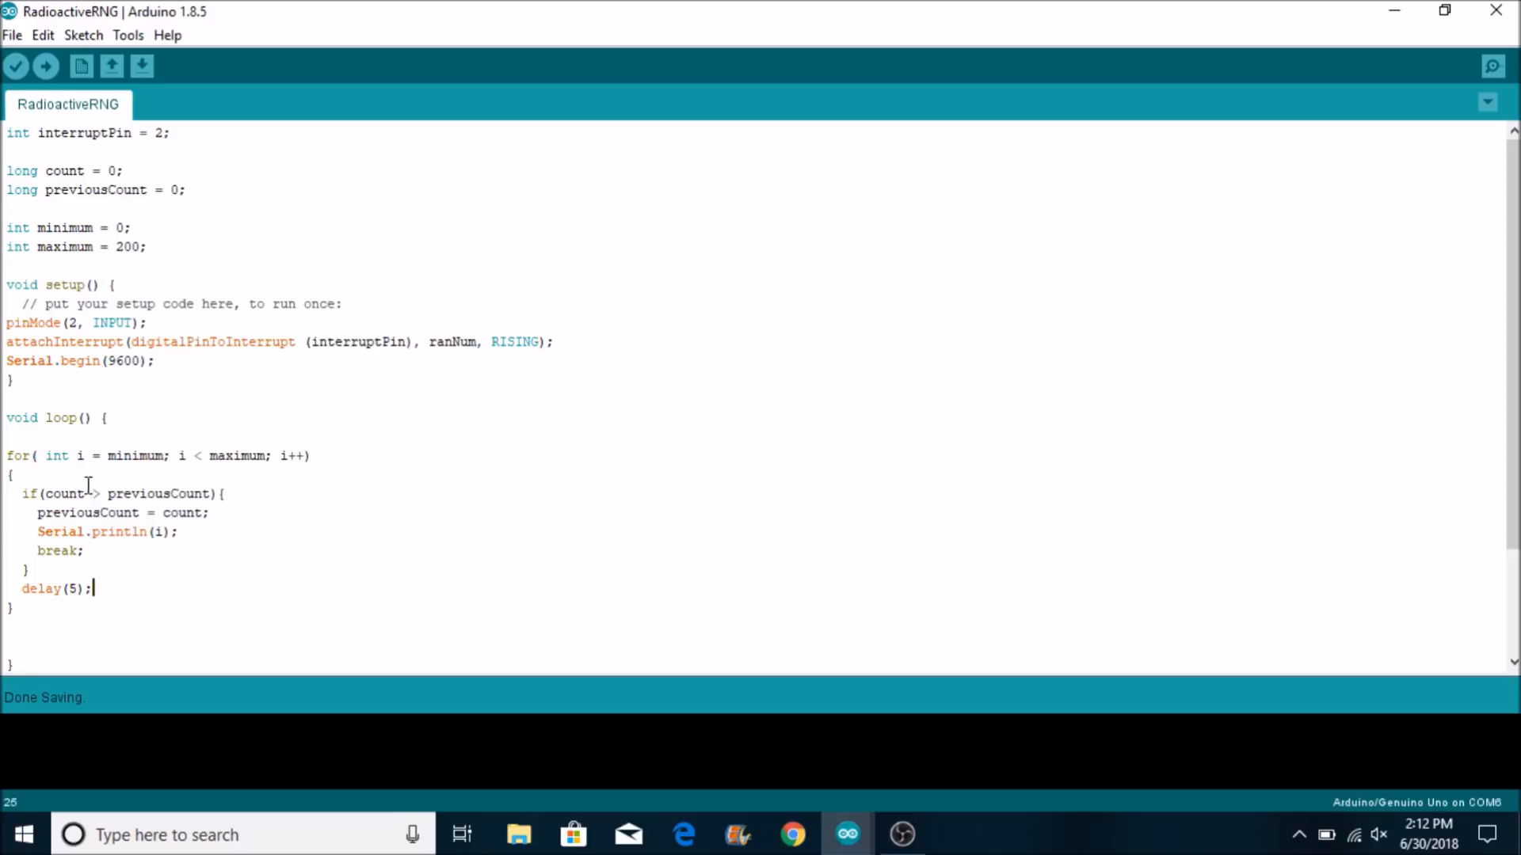
{"action": "mouse_move", "coordinate": [79, 260]}
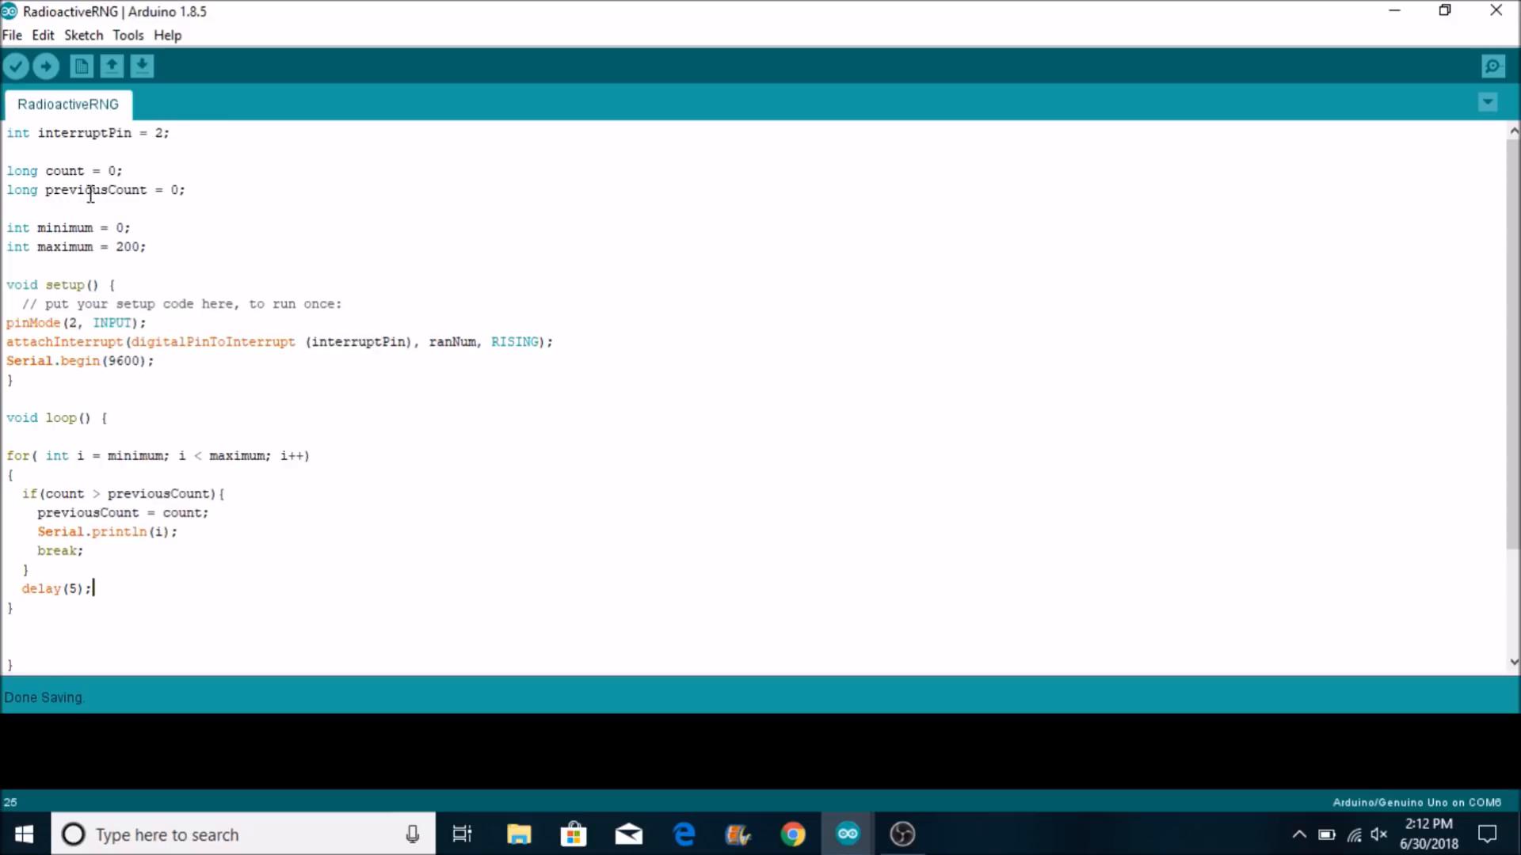
{"action": "mouse_move", "coordinate": [244, 603]}
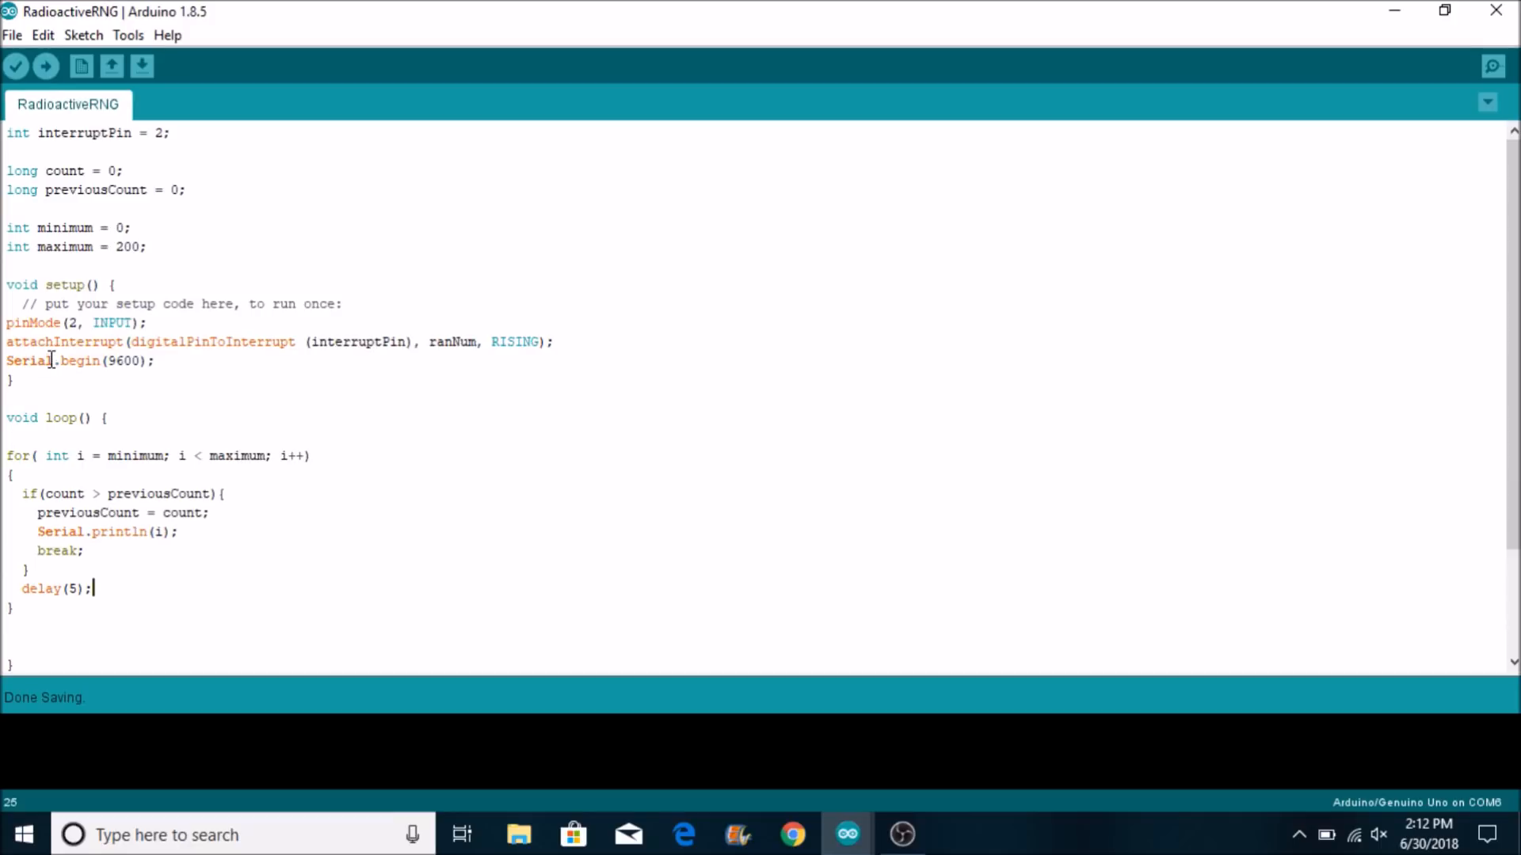
{"action": "mouse_move", "coordinate": [425, 342]}
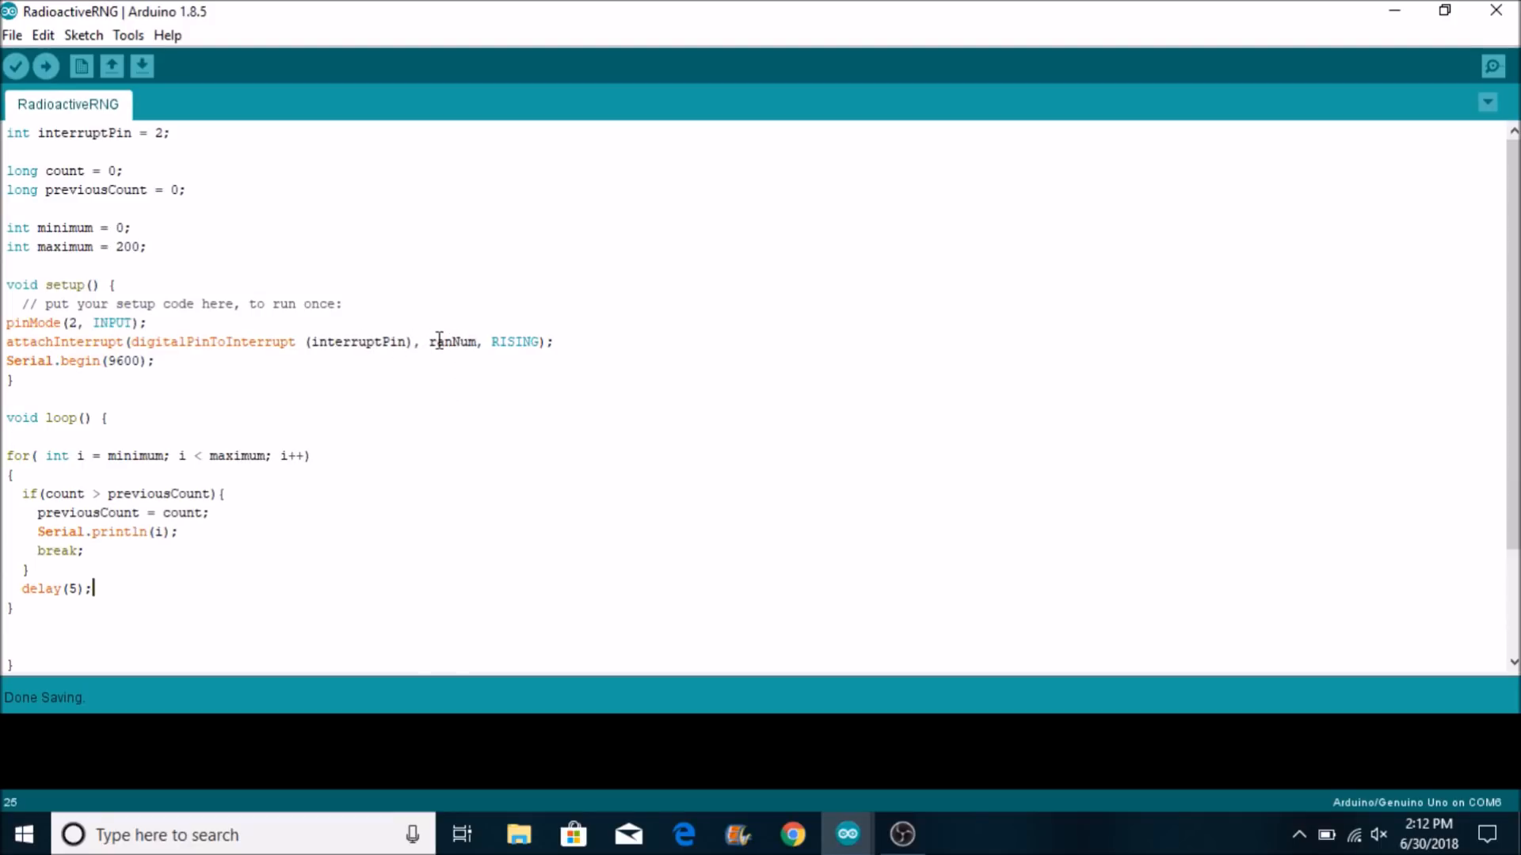
{"action": "double_click", "coordinate": [453, 343]}
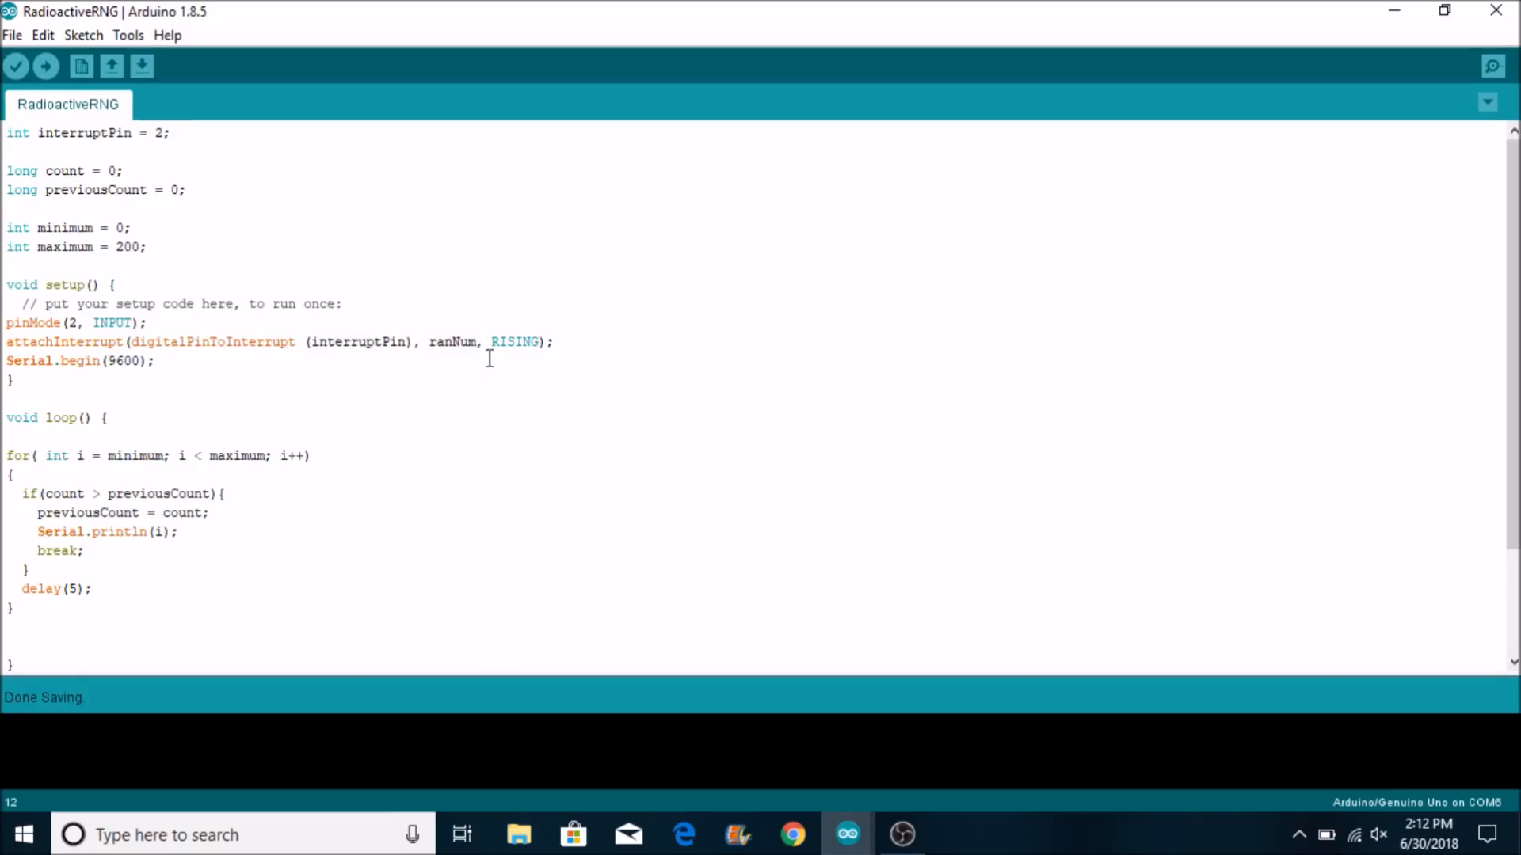
{"action": "mouse_move", "coordinate": [379, 232]}
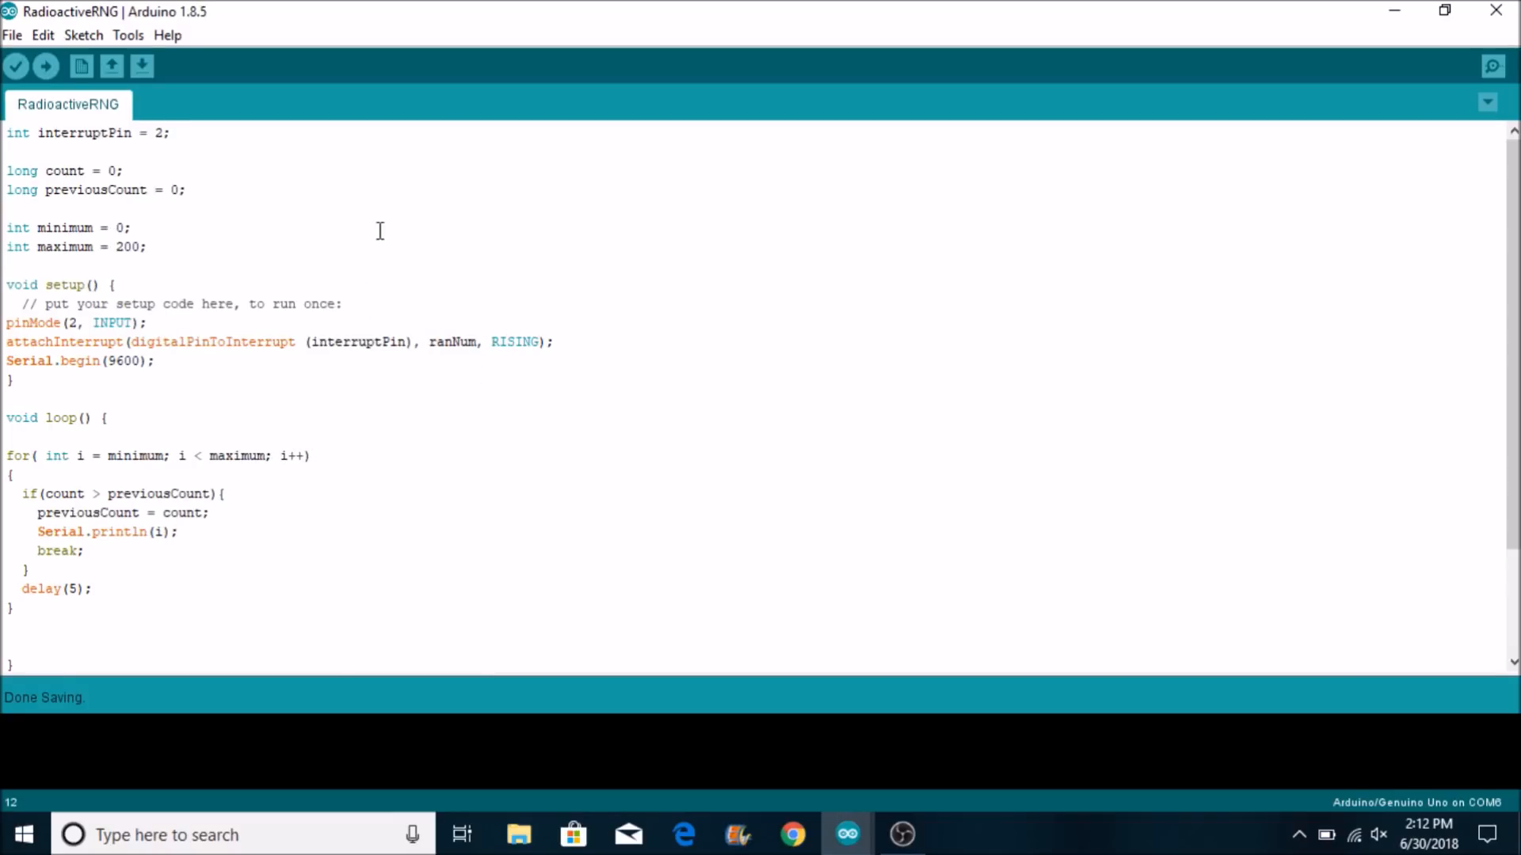
{"action": "mouse_move", "coordinate": [586, 393]}
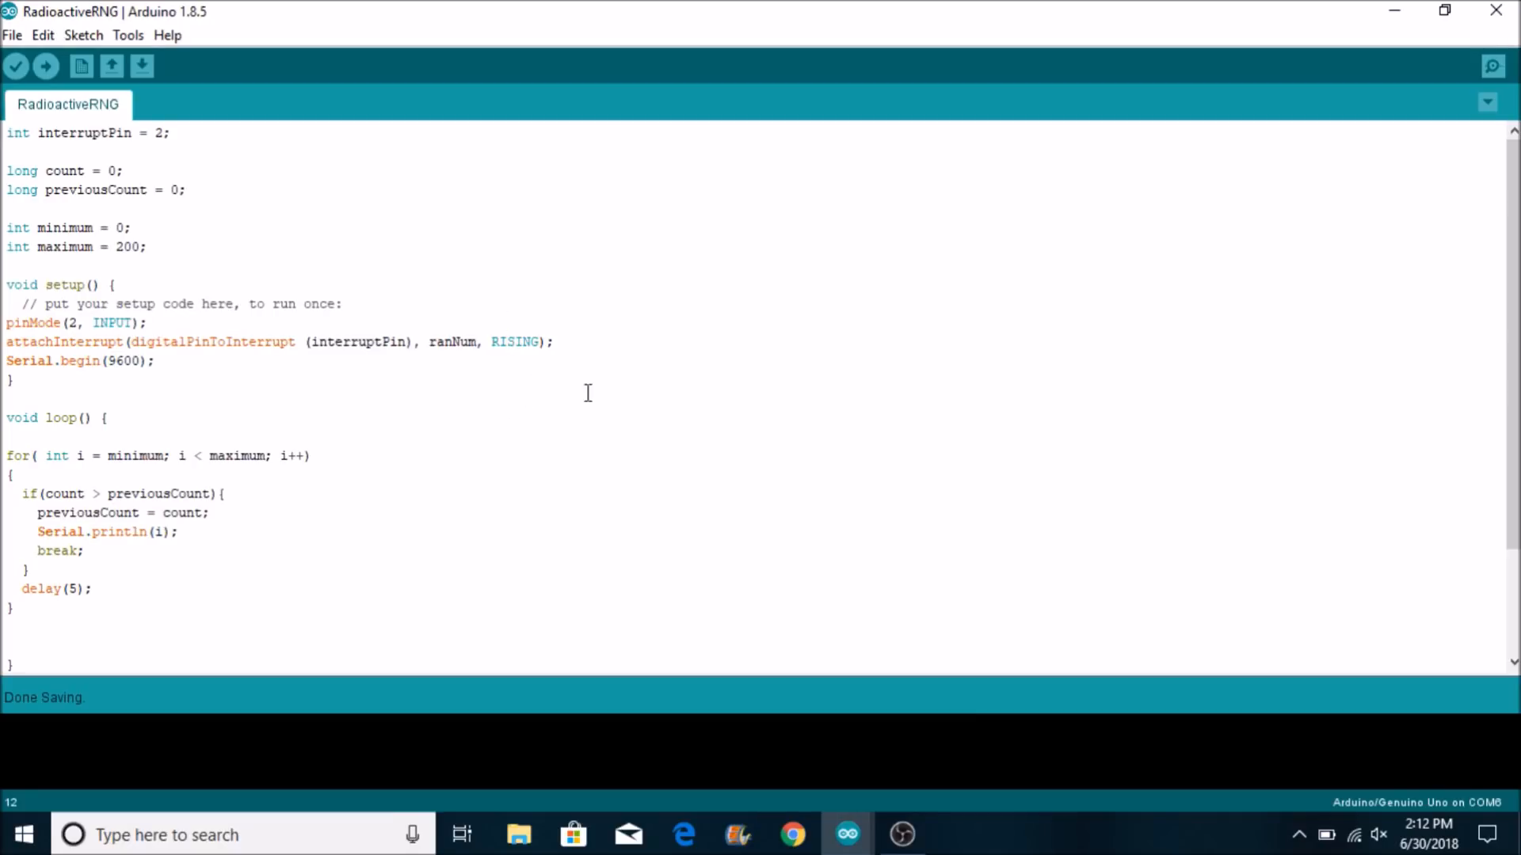
{"action": "mouse_move", "coordinate": [230, 404]}
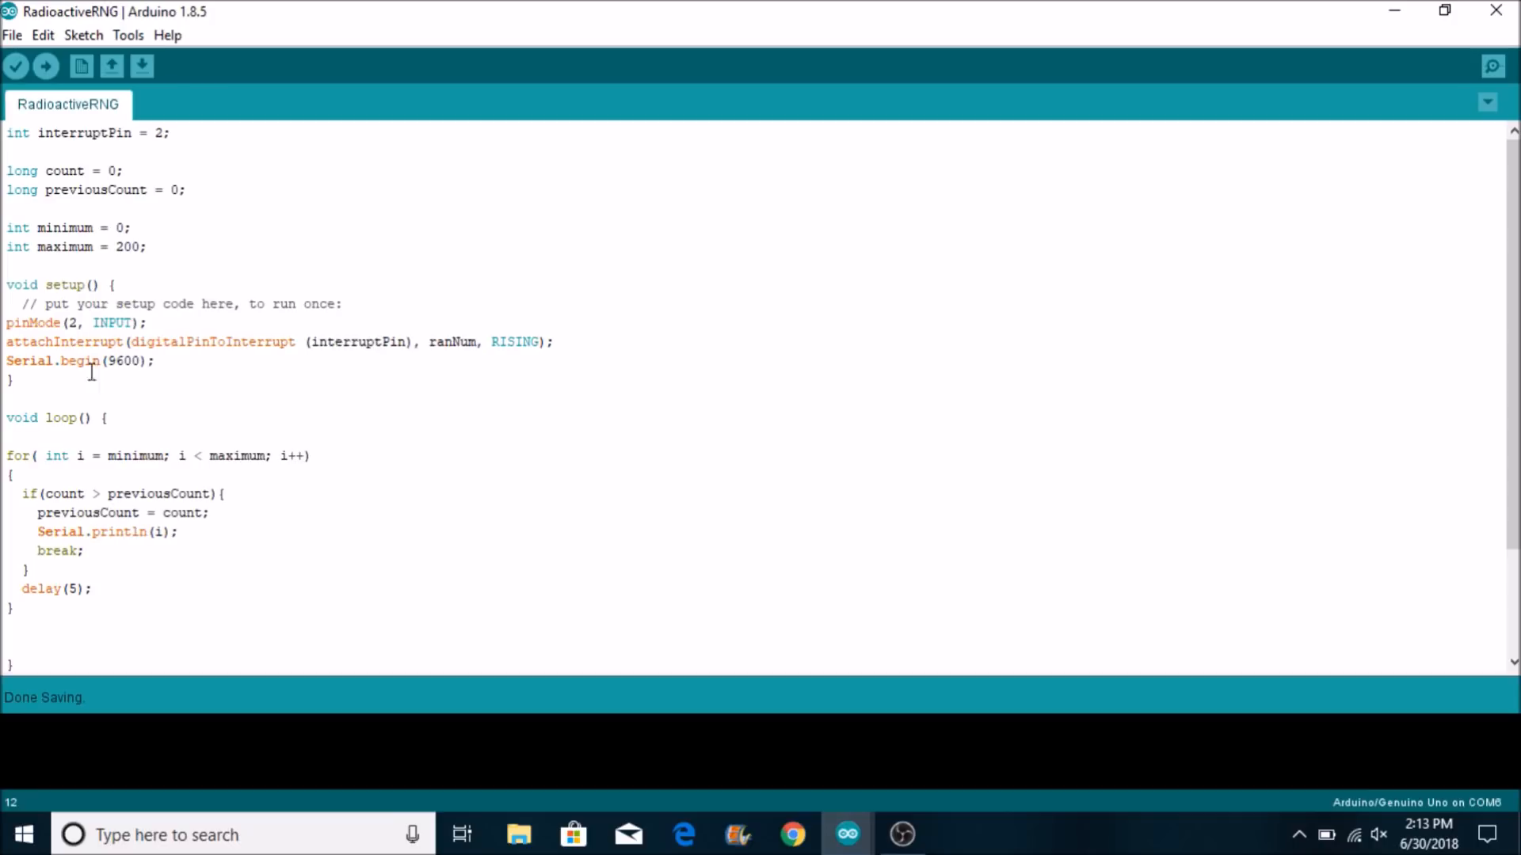
{"action": "scroll", "scroll_direction": "down", "scroll_amount": 3}
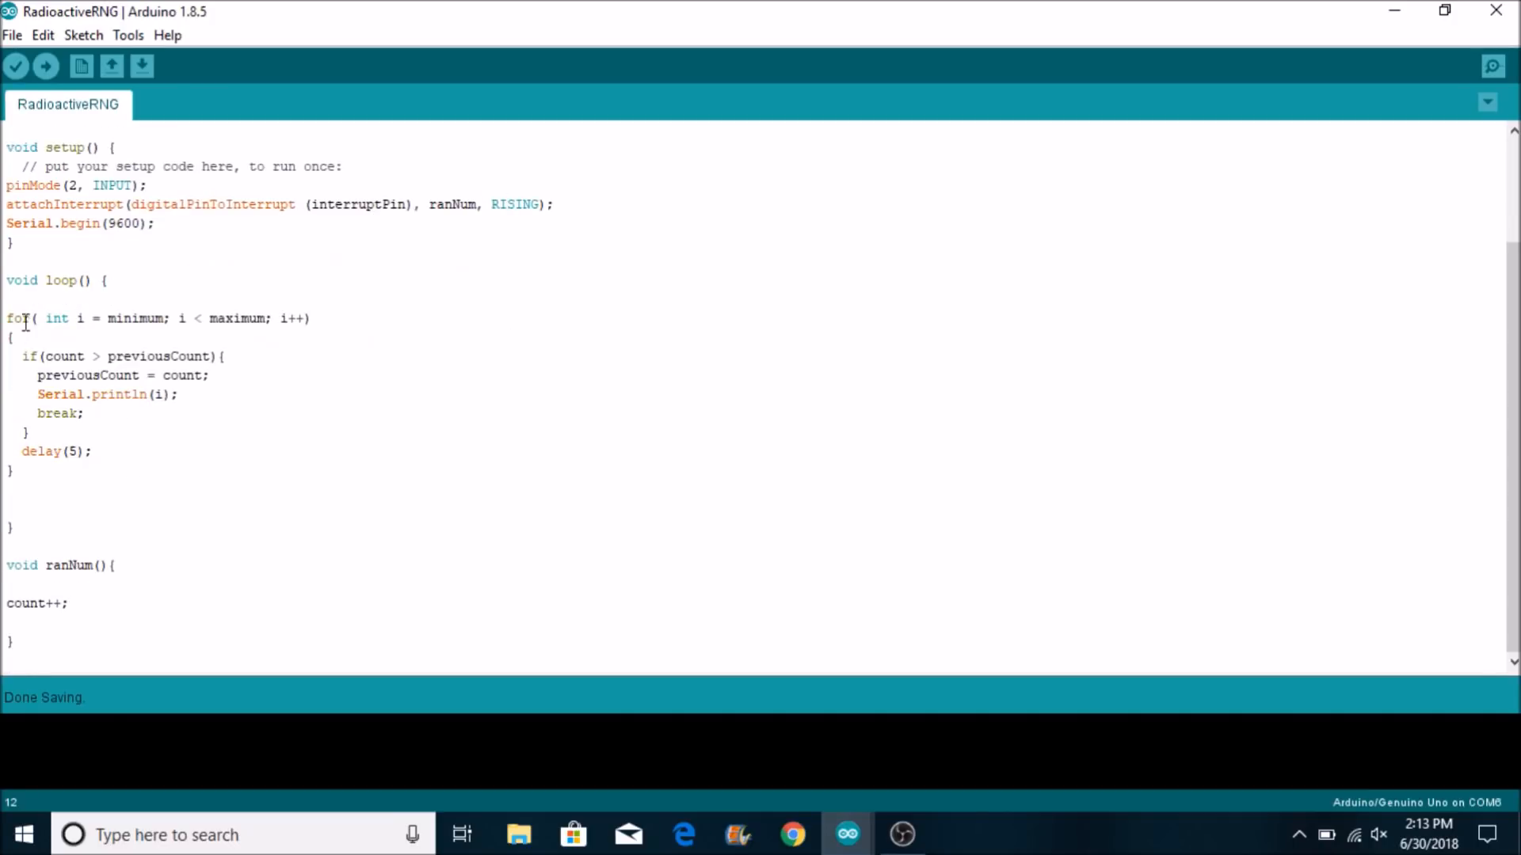
{"action": "mouse_move", "coordinate": [90, 390]}
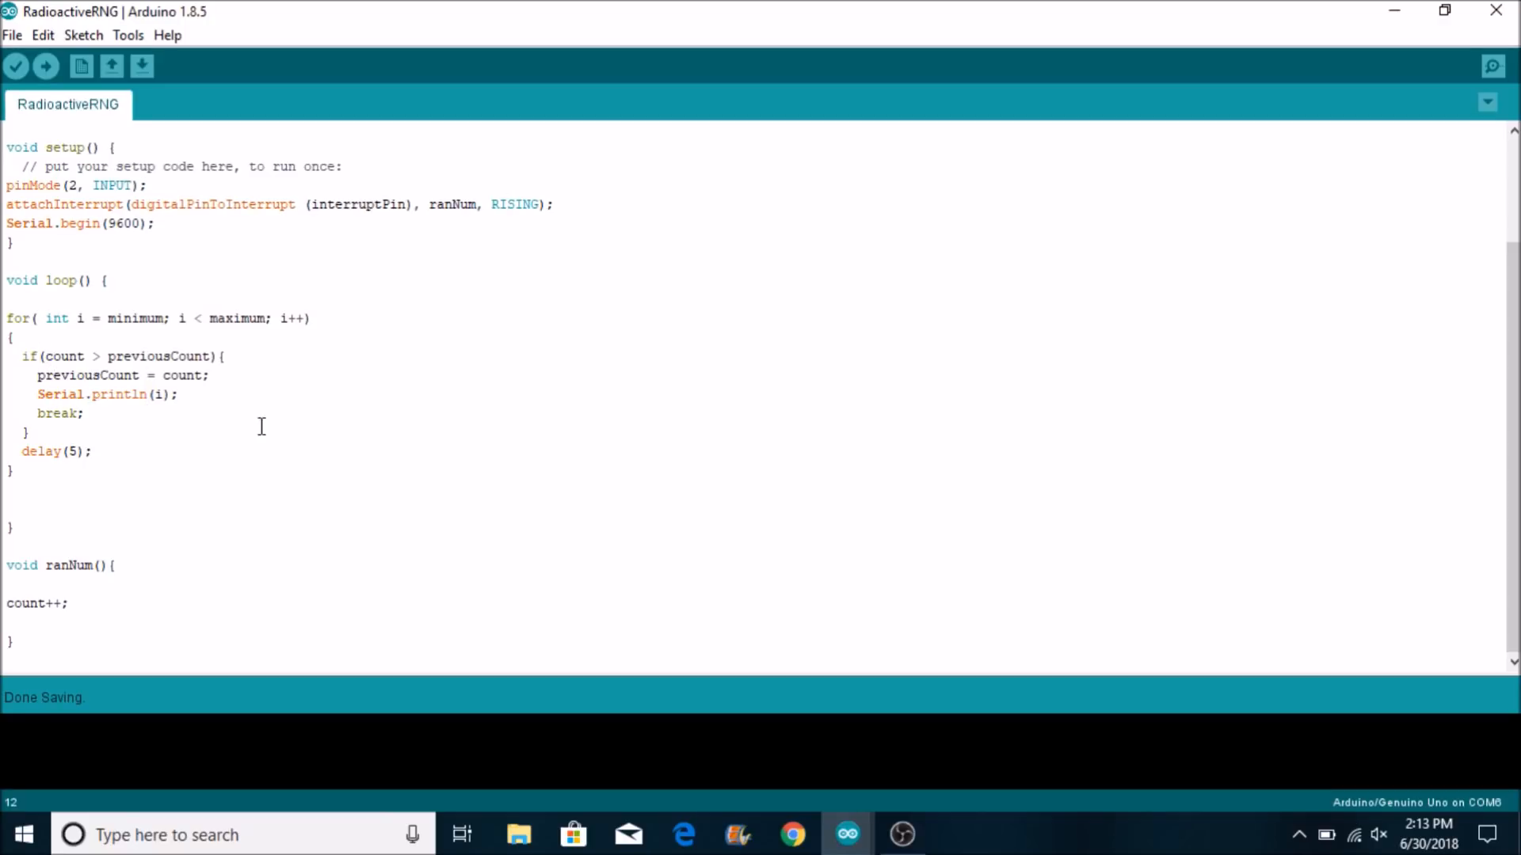
{"action": "mouse_move", "coordinate": [199, 318]}
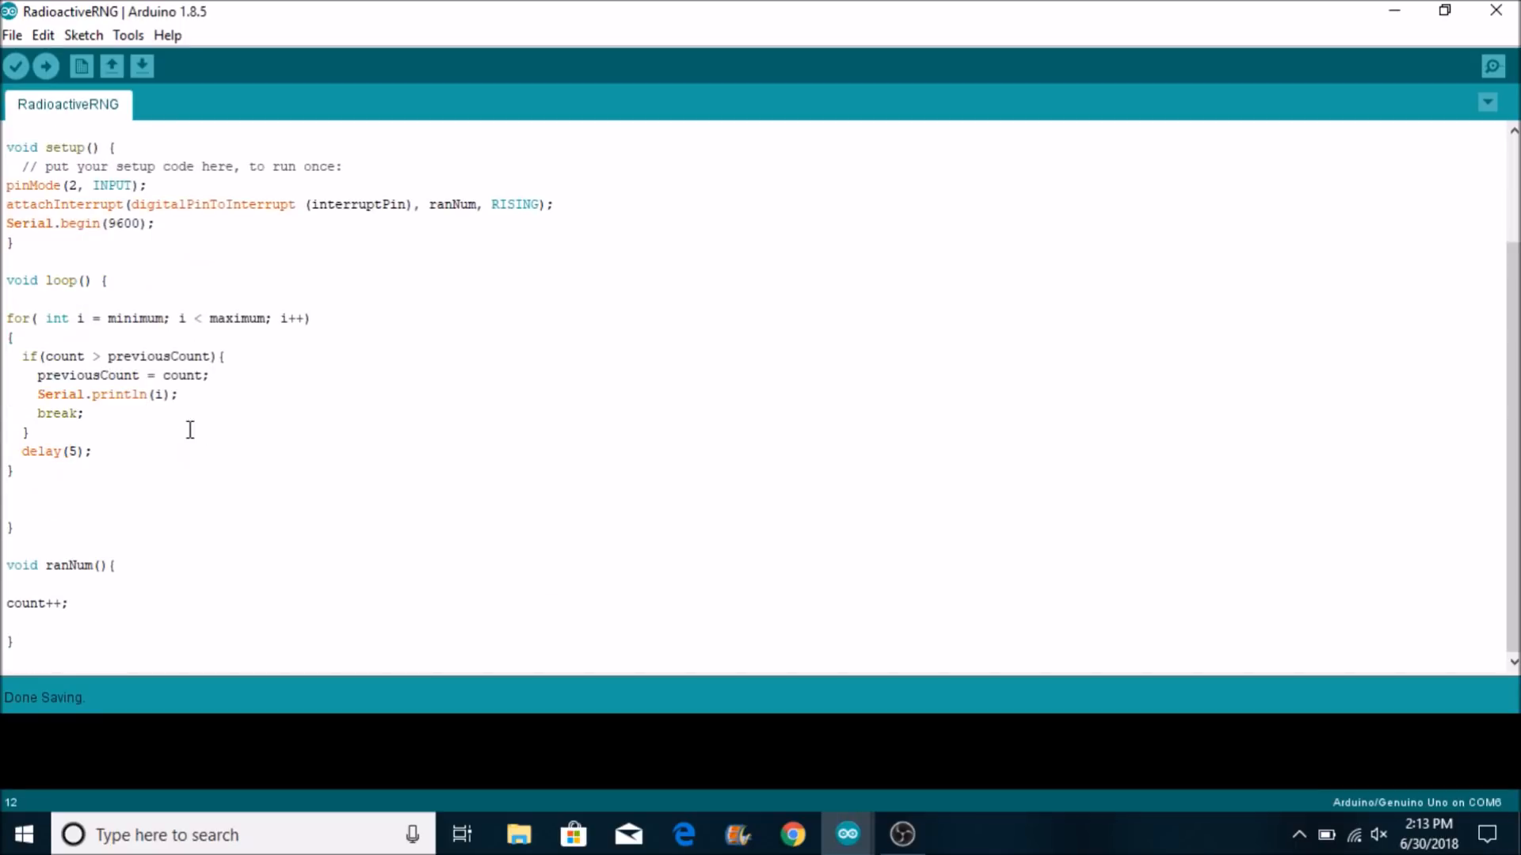
{"action": "mouse_move", "coordinate": [201, 421]}
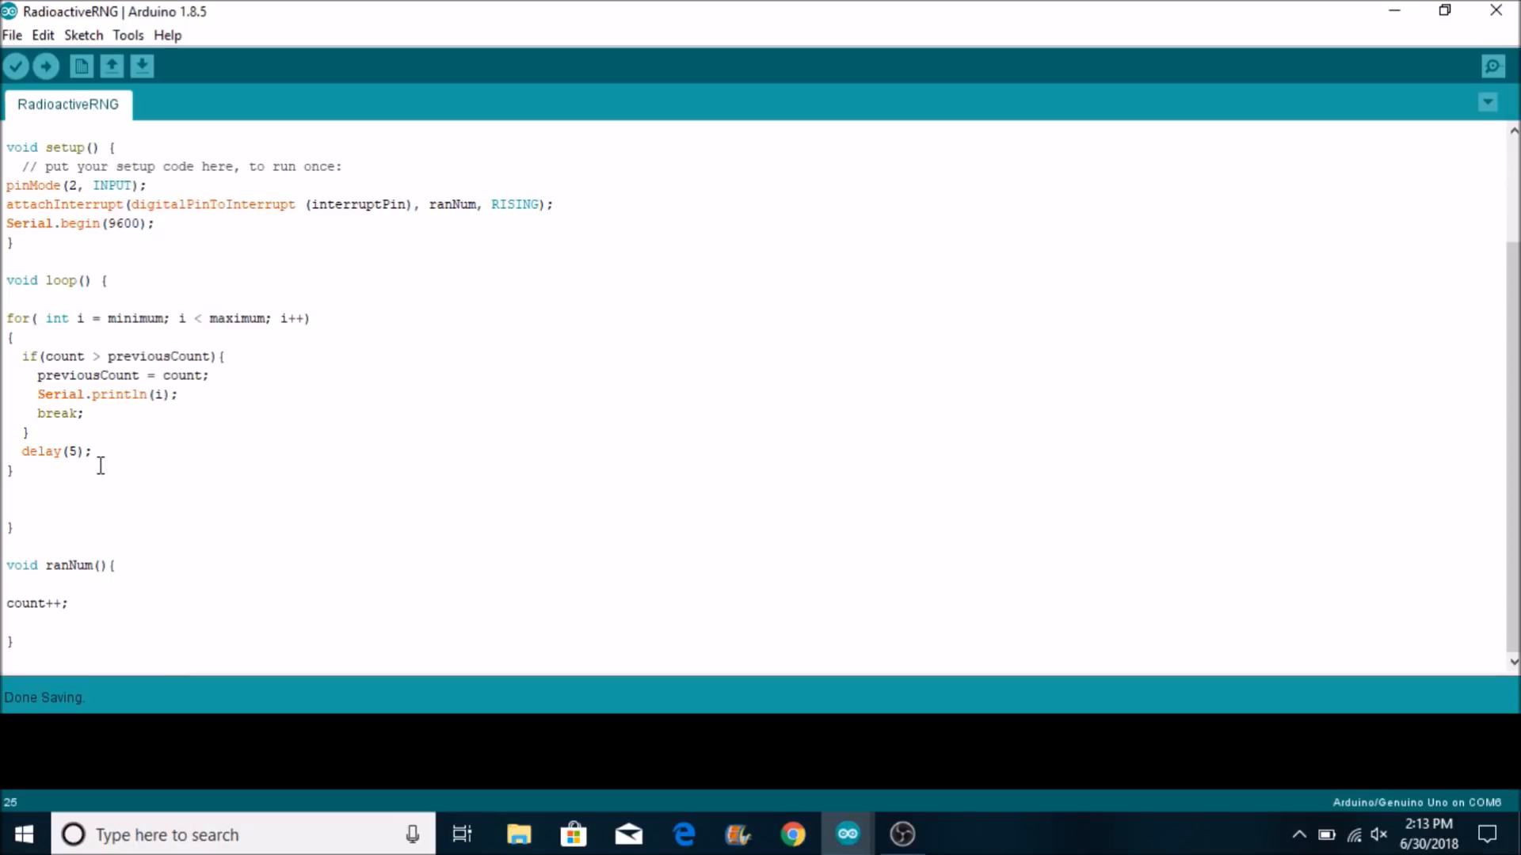
{"action": "mouse_move", "coordinate": [264, 274]}
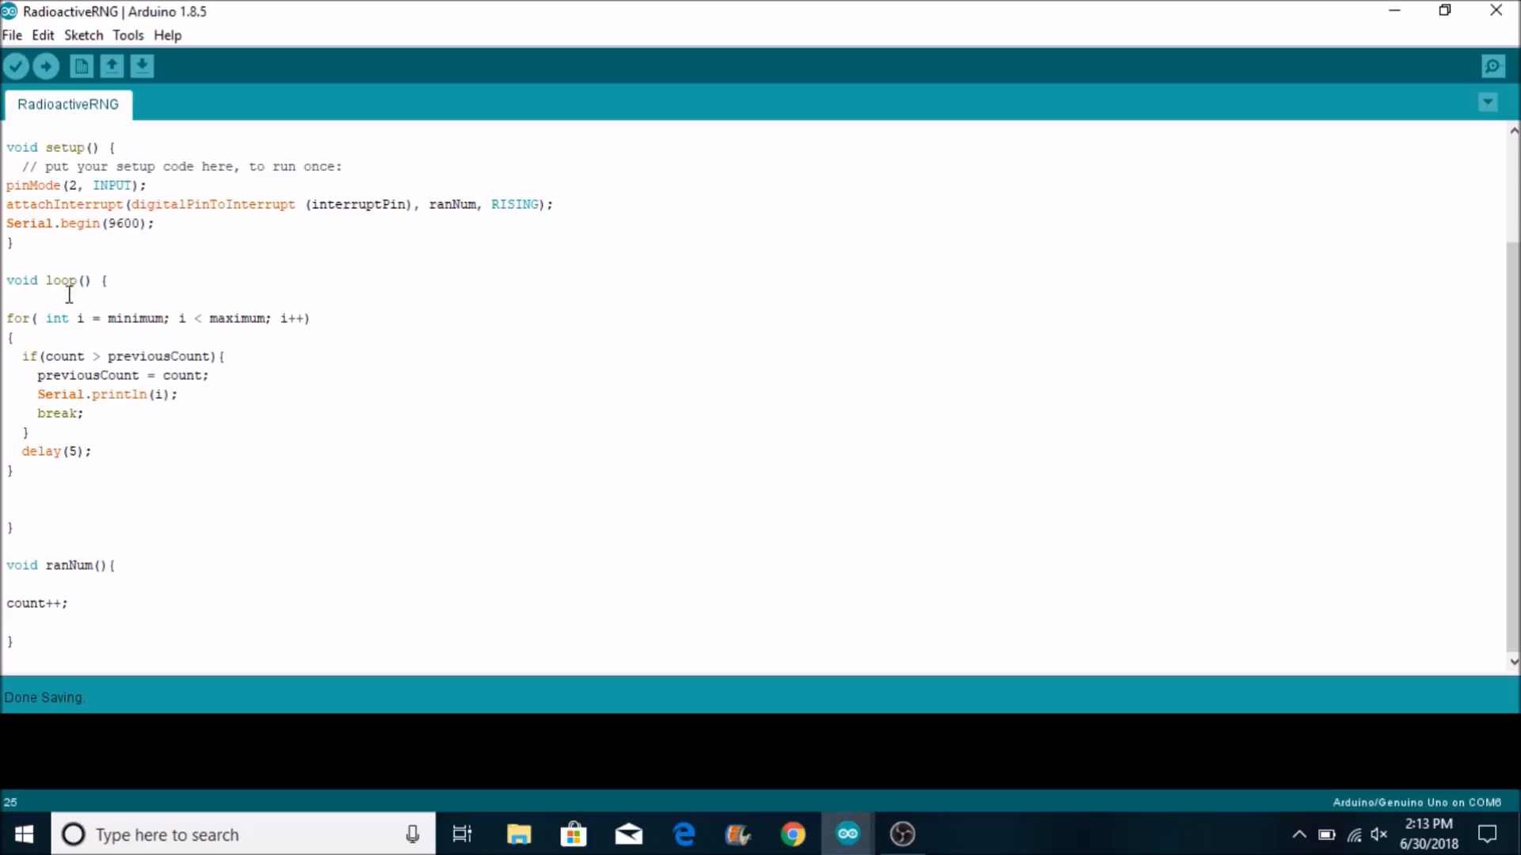
{"action": "mouse_move", "coordinate": [27, 601]}
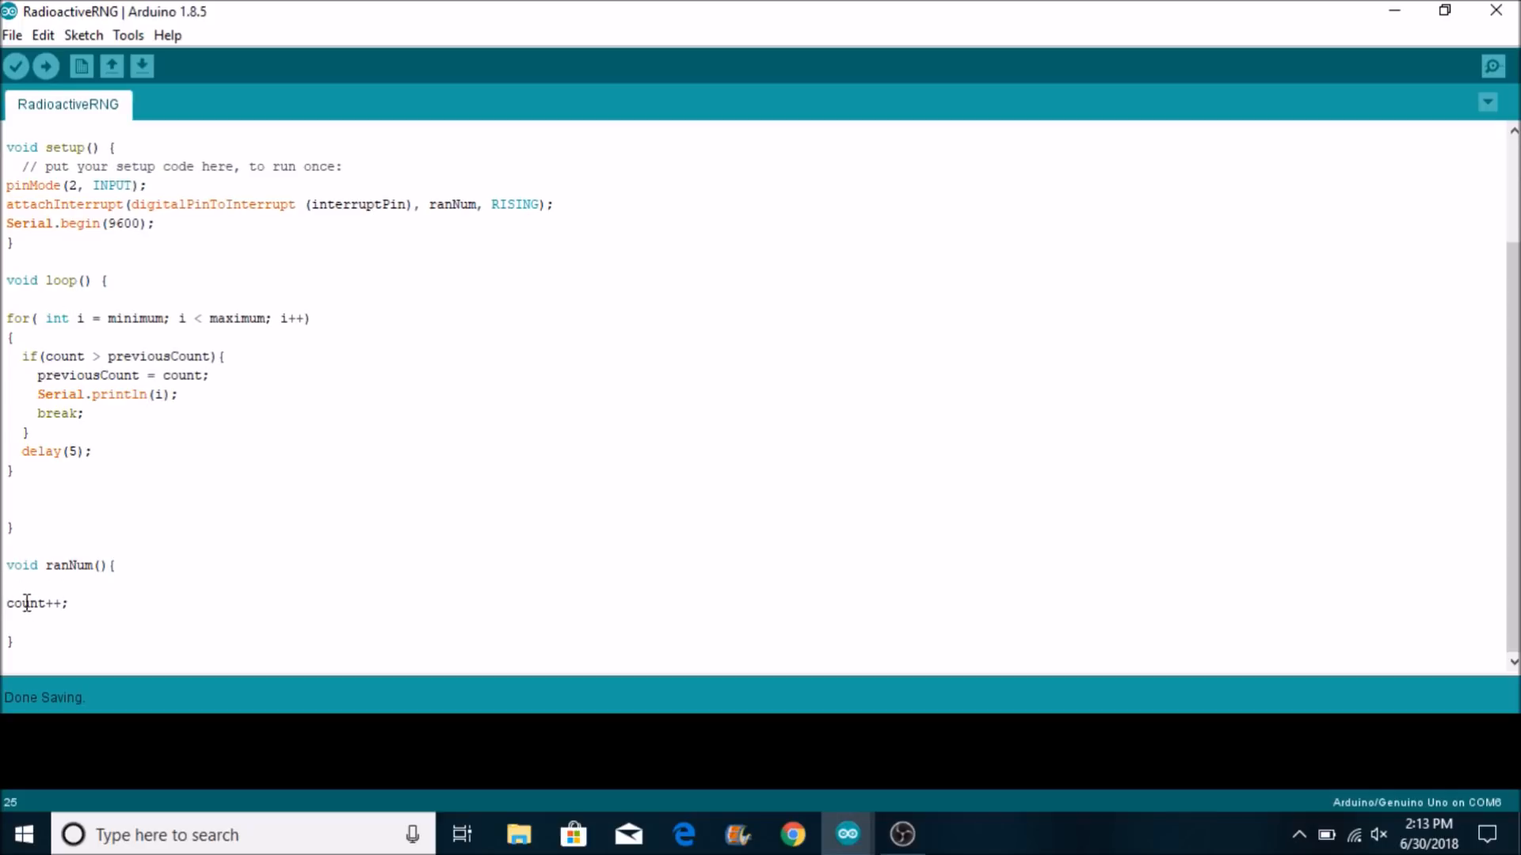
{"action": "mouse_move", "coordinate": [111, 599]}
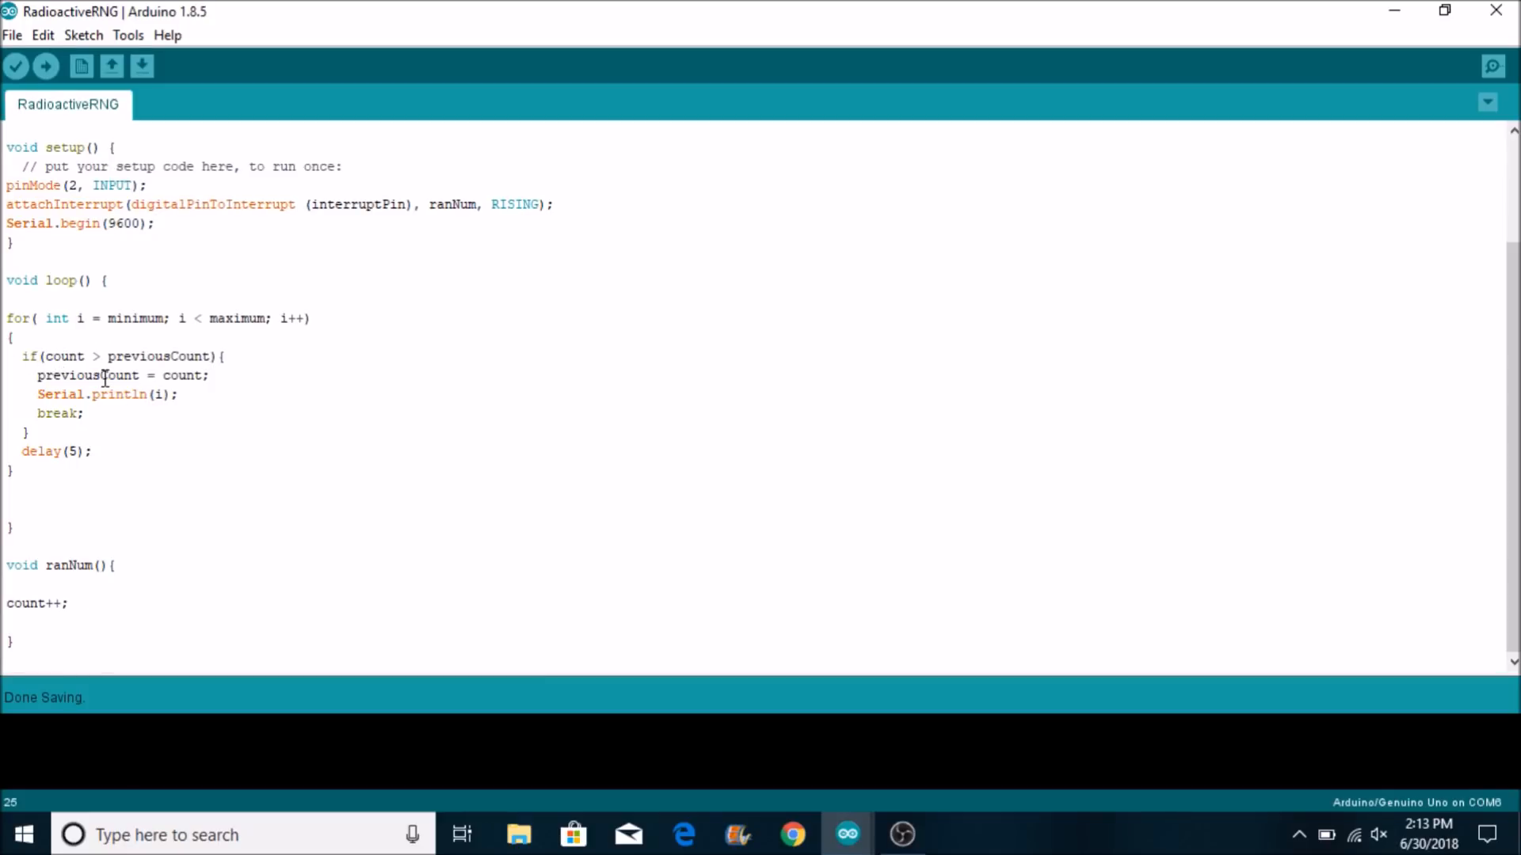
{"action": "mouse_move", "coordinate": [49, 375]}
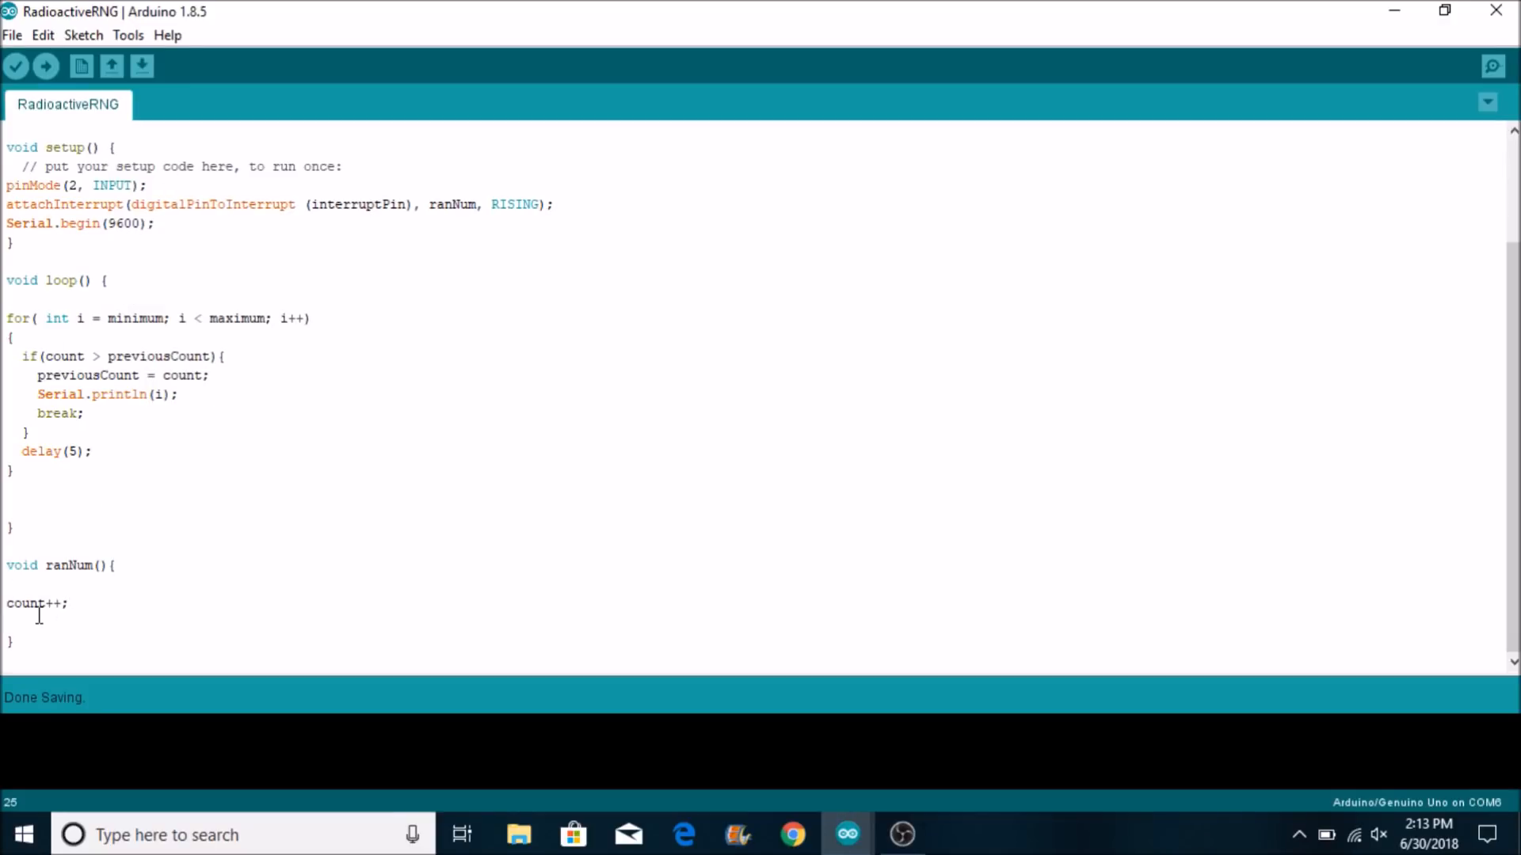
{"action": "mouse_move", "coordinate": [87, 404]}
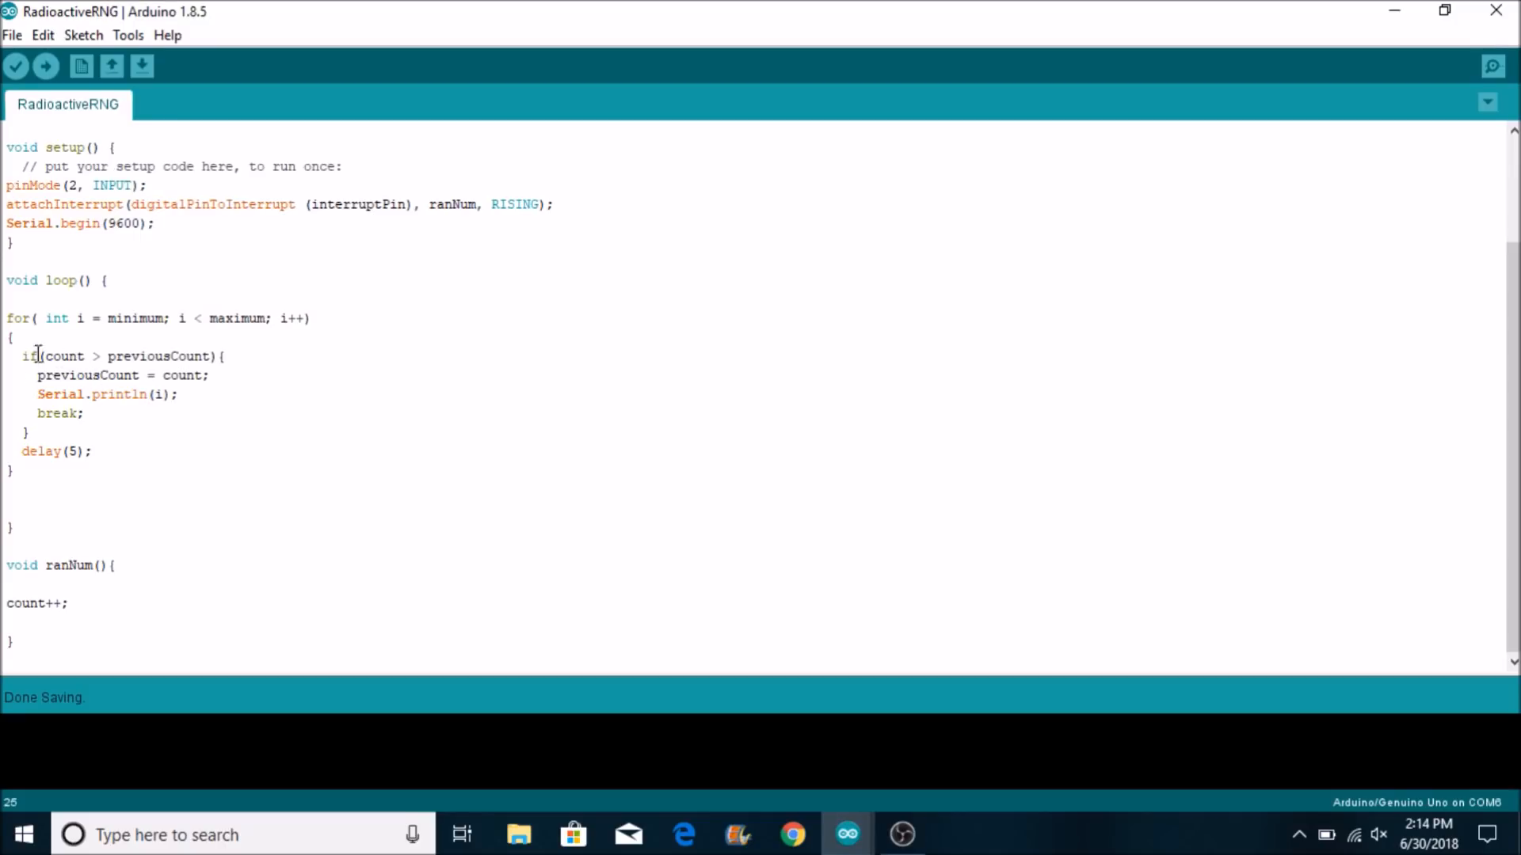
{"action": "mouse_move", "coordinate": [95, 394]}
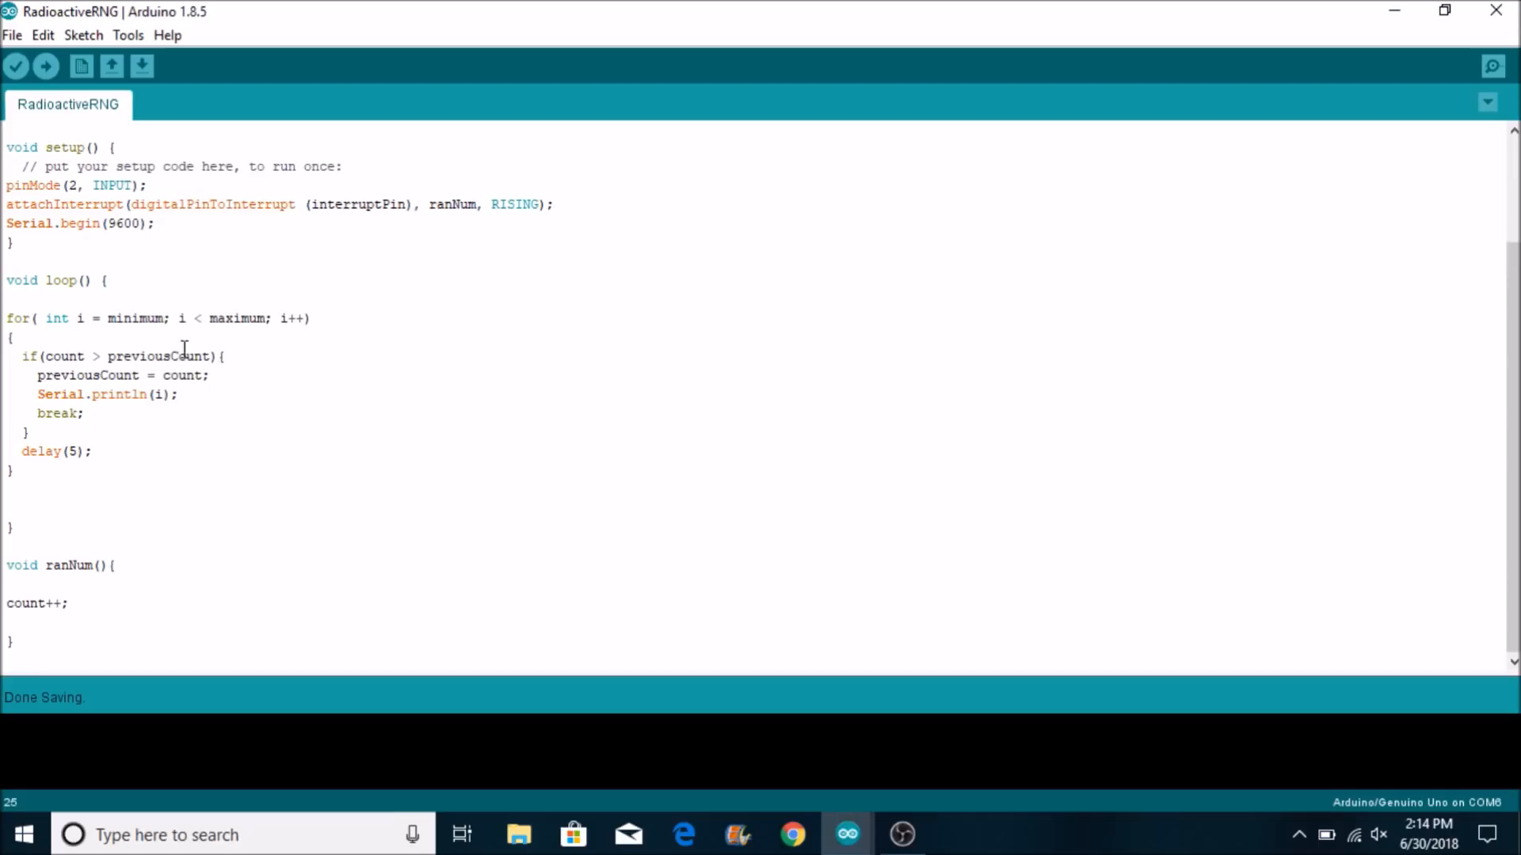
{"action": "mouse_move", "coordinate": [166, 347]}
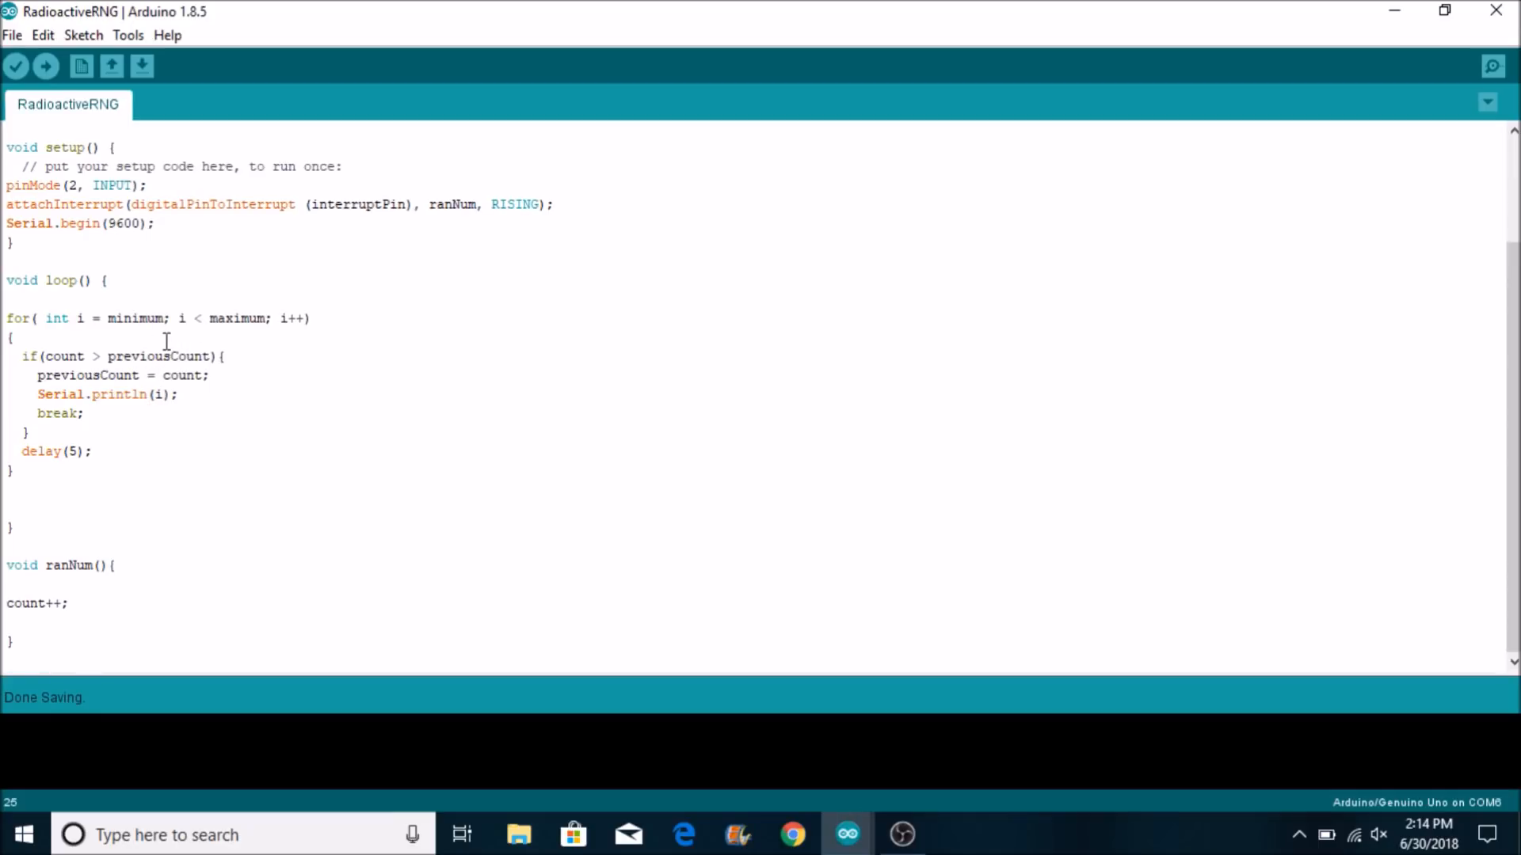
{"action": "mouse_move", "coordinate": [68, 413]}
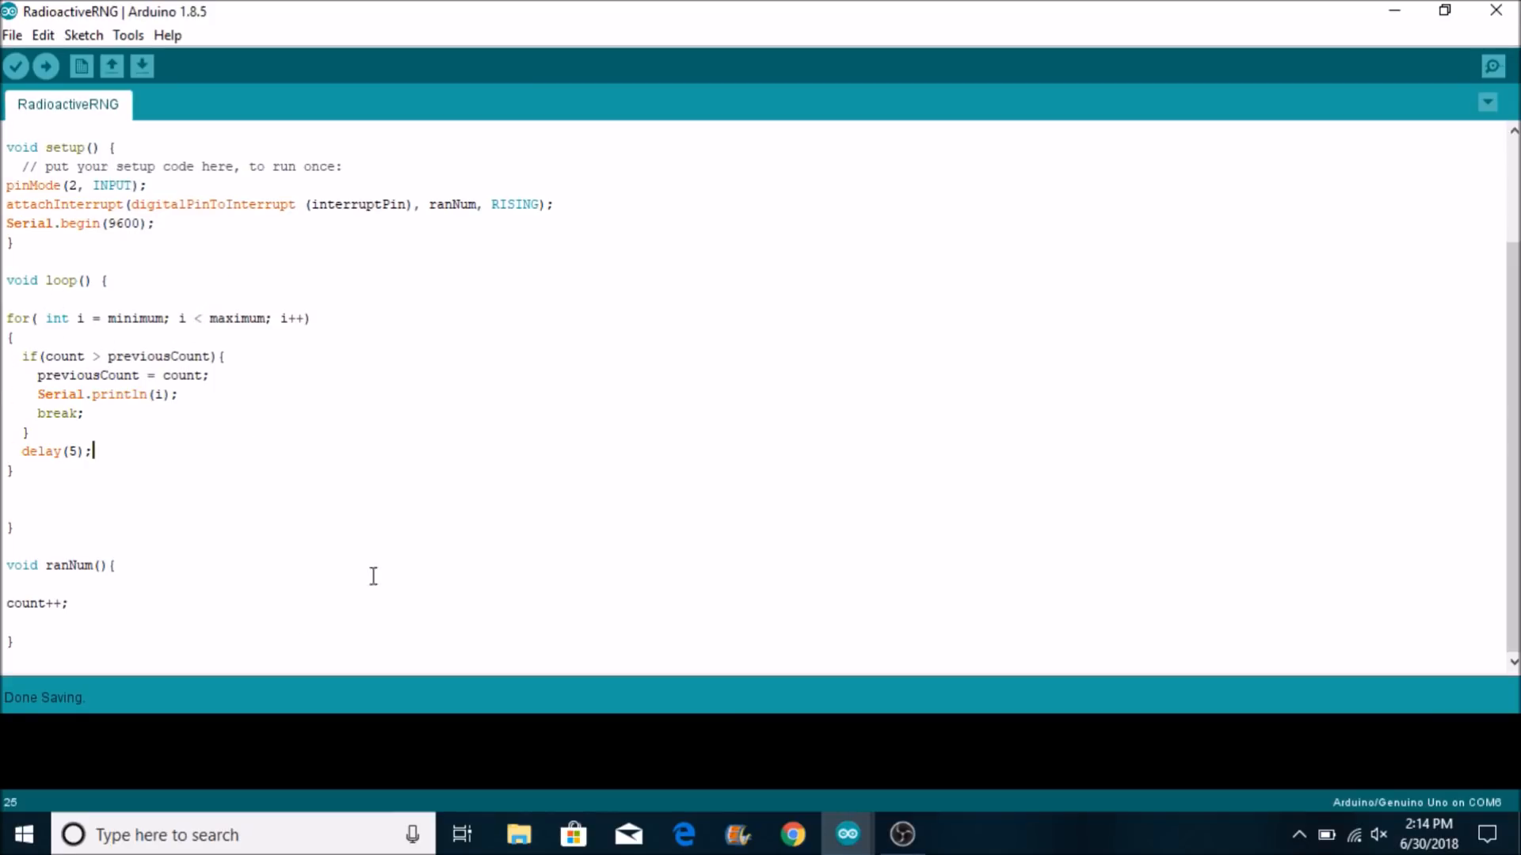
{"action": "mouse_move", "coordinate": [59, 339]}
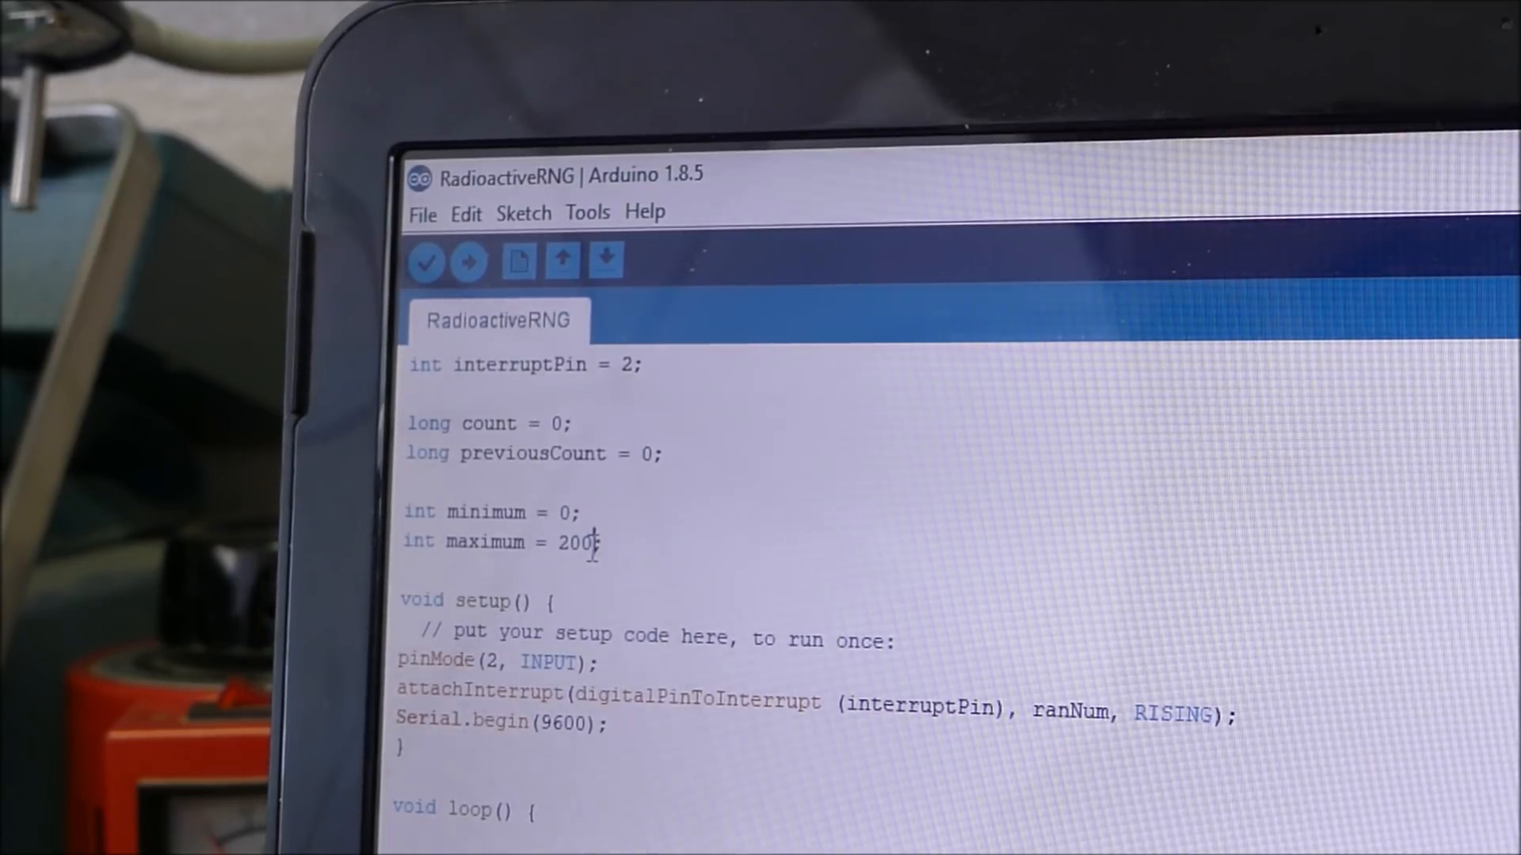
{"action": "type", "text": "1000"}
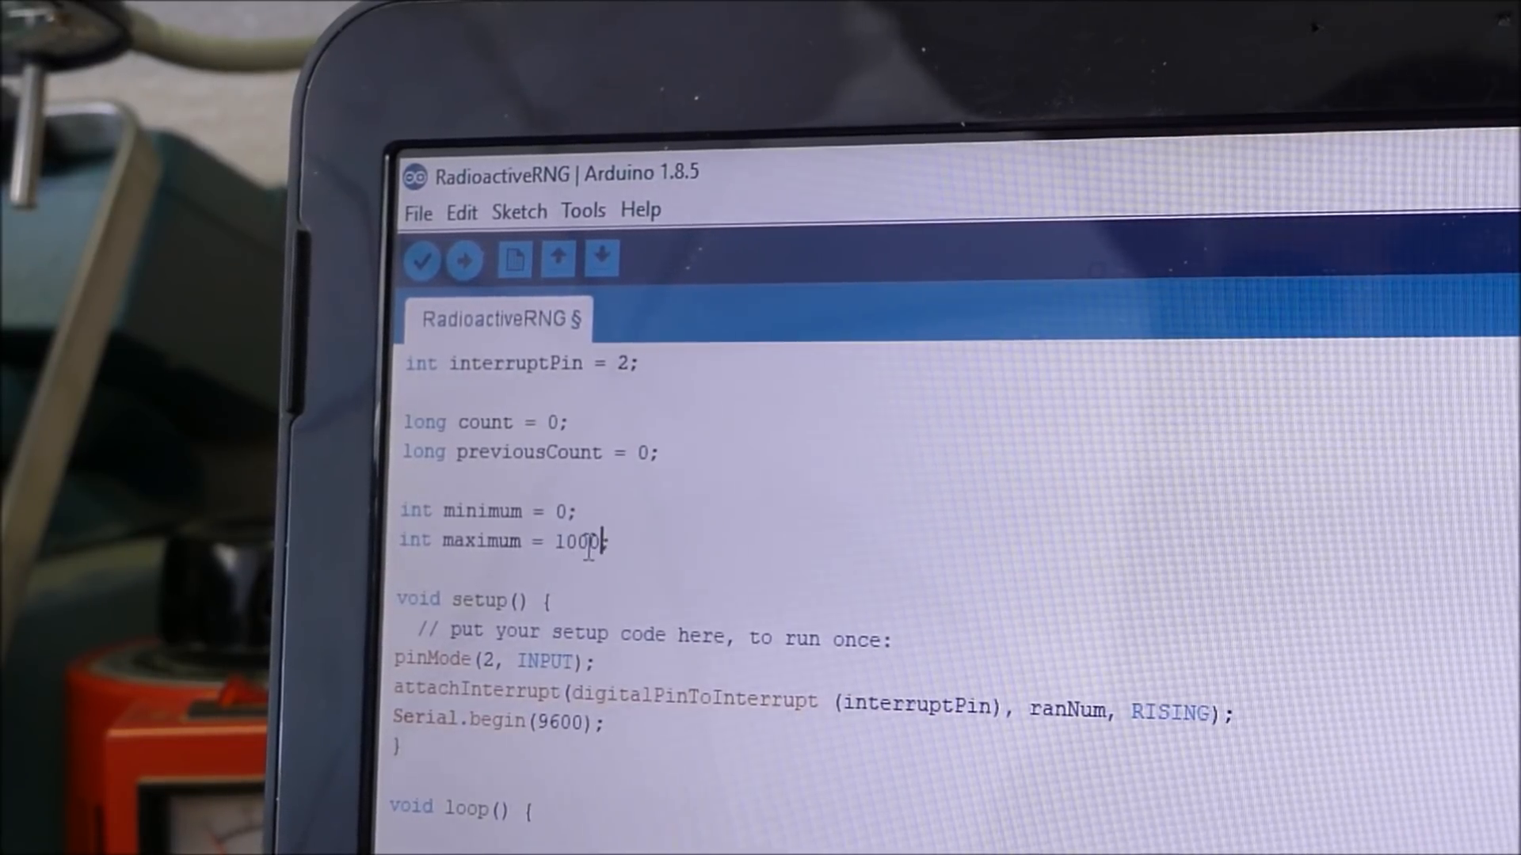
{"action": "scroll", "scroll_direction": "down", "scroll_amount": 3}
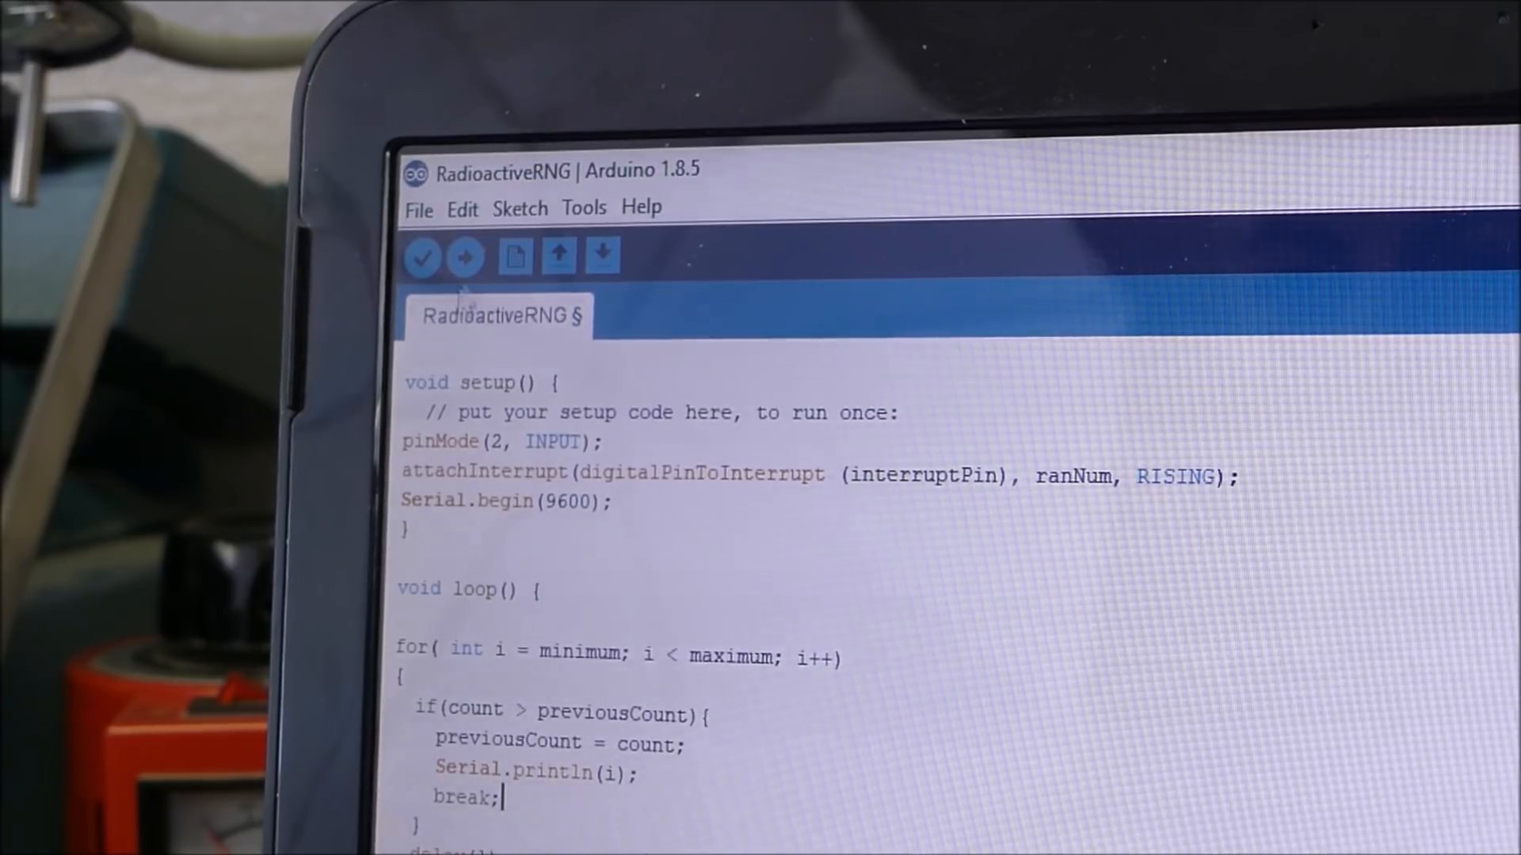
Verify the edited RadioactiveRNG sketch compiles and upload it to the Uno
{"action": "left_click", "coordinate": [465, 257]}
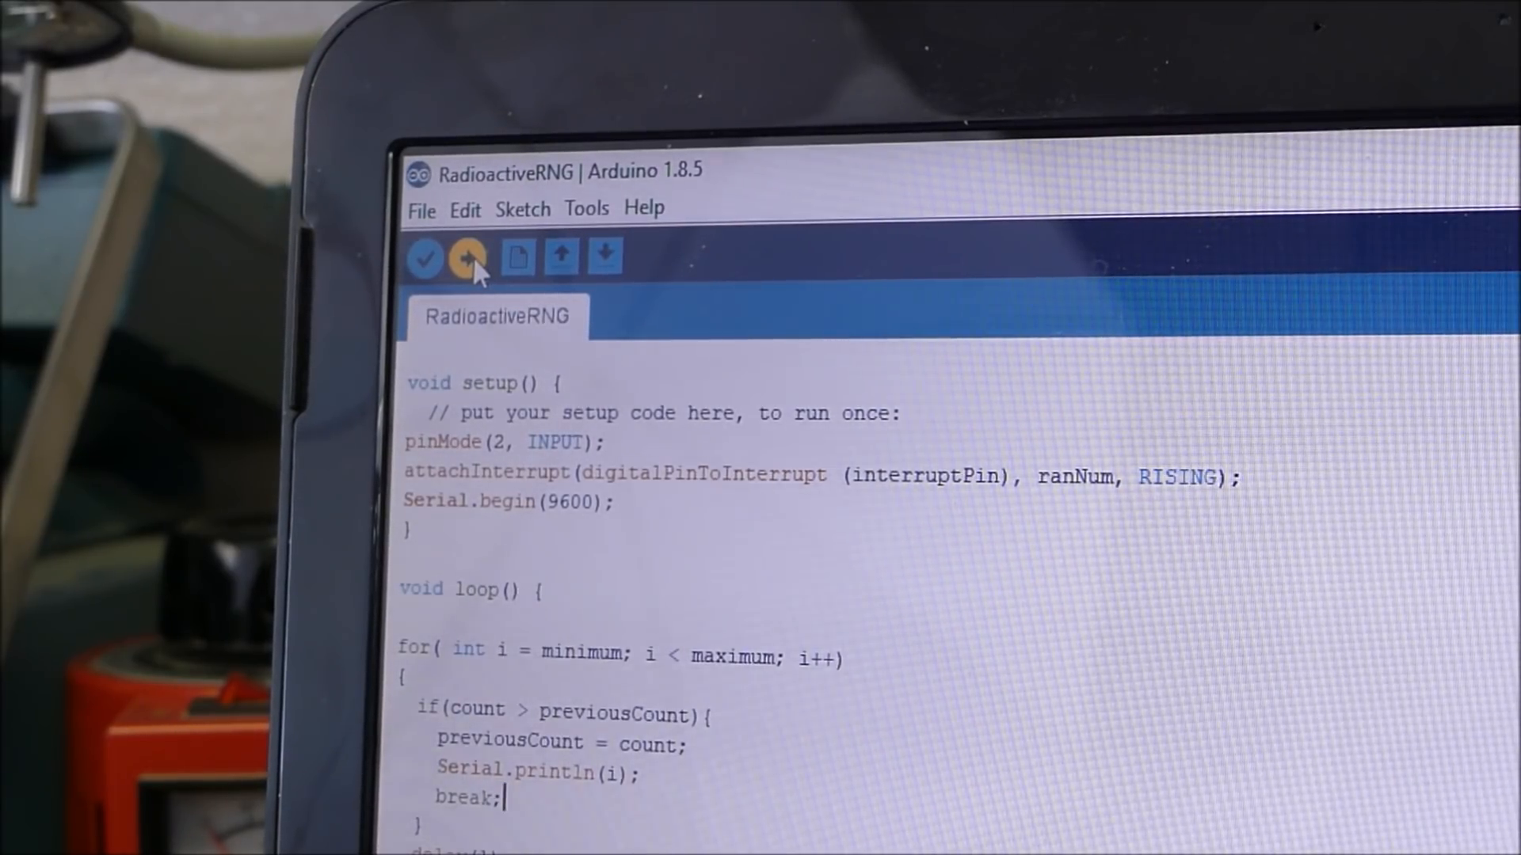
{"action": "left_click", "coordinate": [468, 256]}
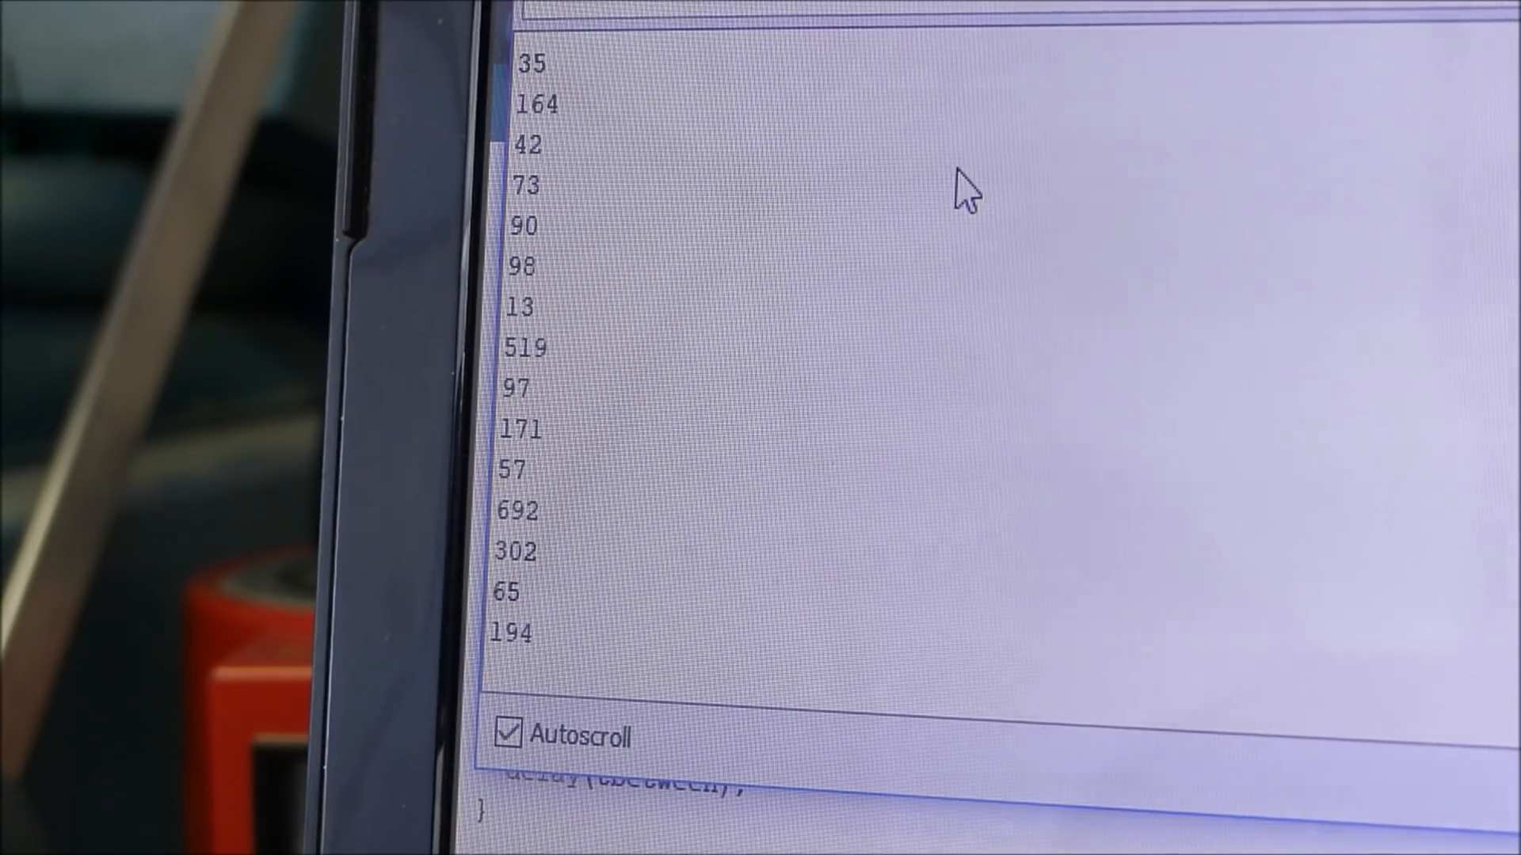
Scroll through the serial output as random numbers reach the 900s
{"action": "scroll", "scroll_direction": "down", "scroll_amount": 3}
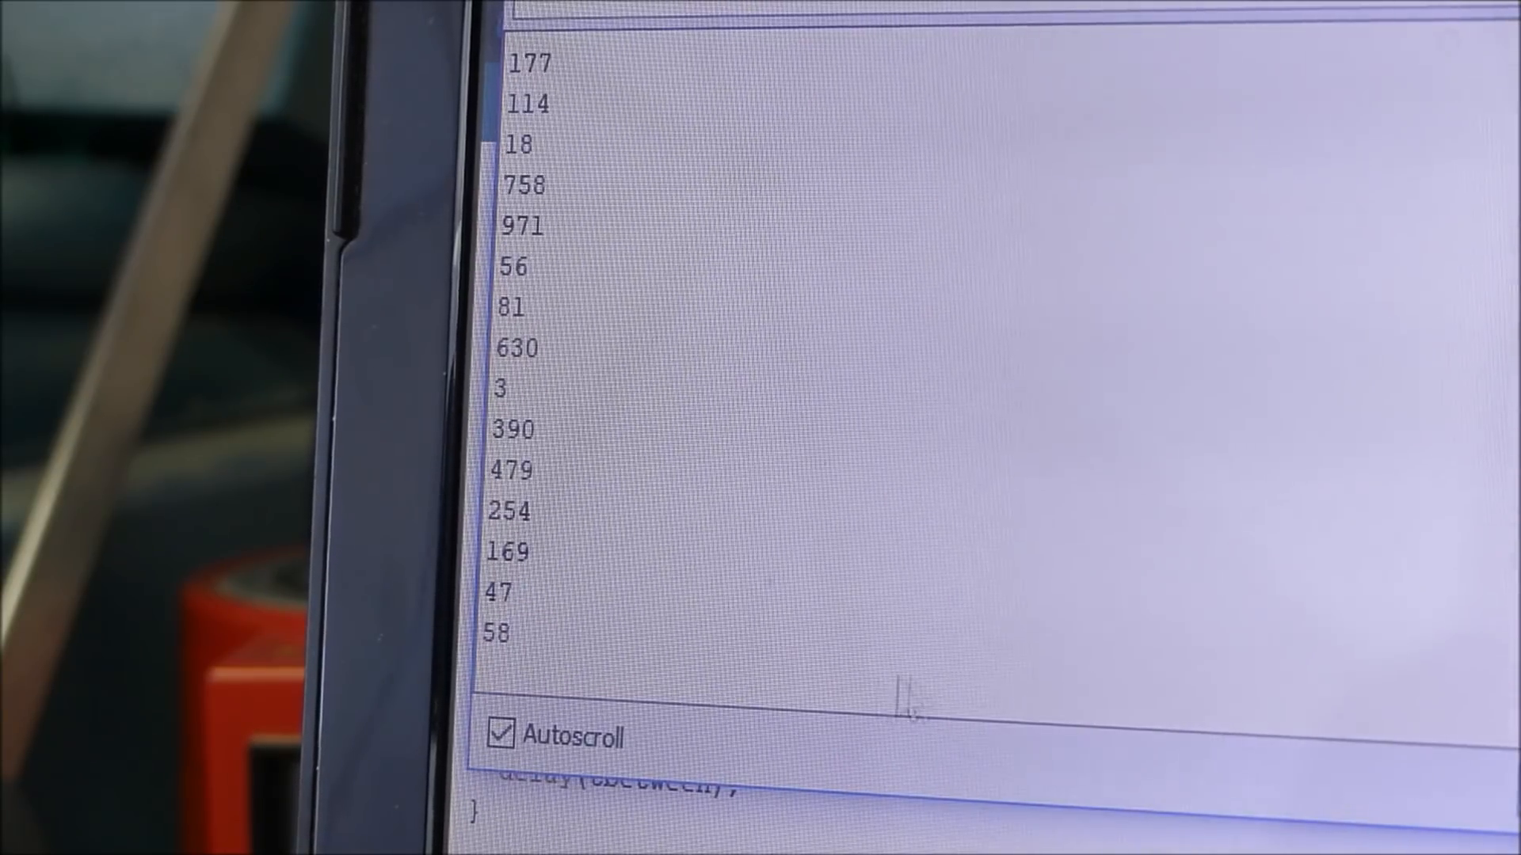
{"action": "scroll", "scroll_direction": "down", "scroll_amount": 3}
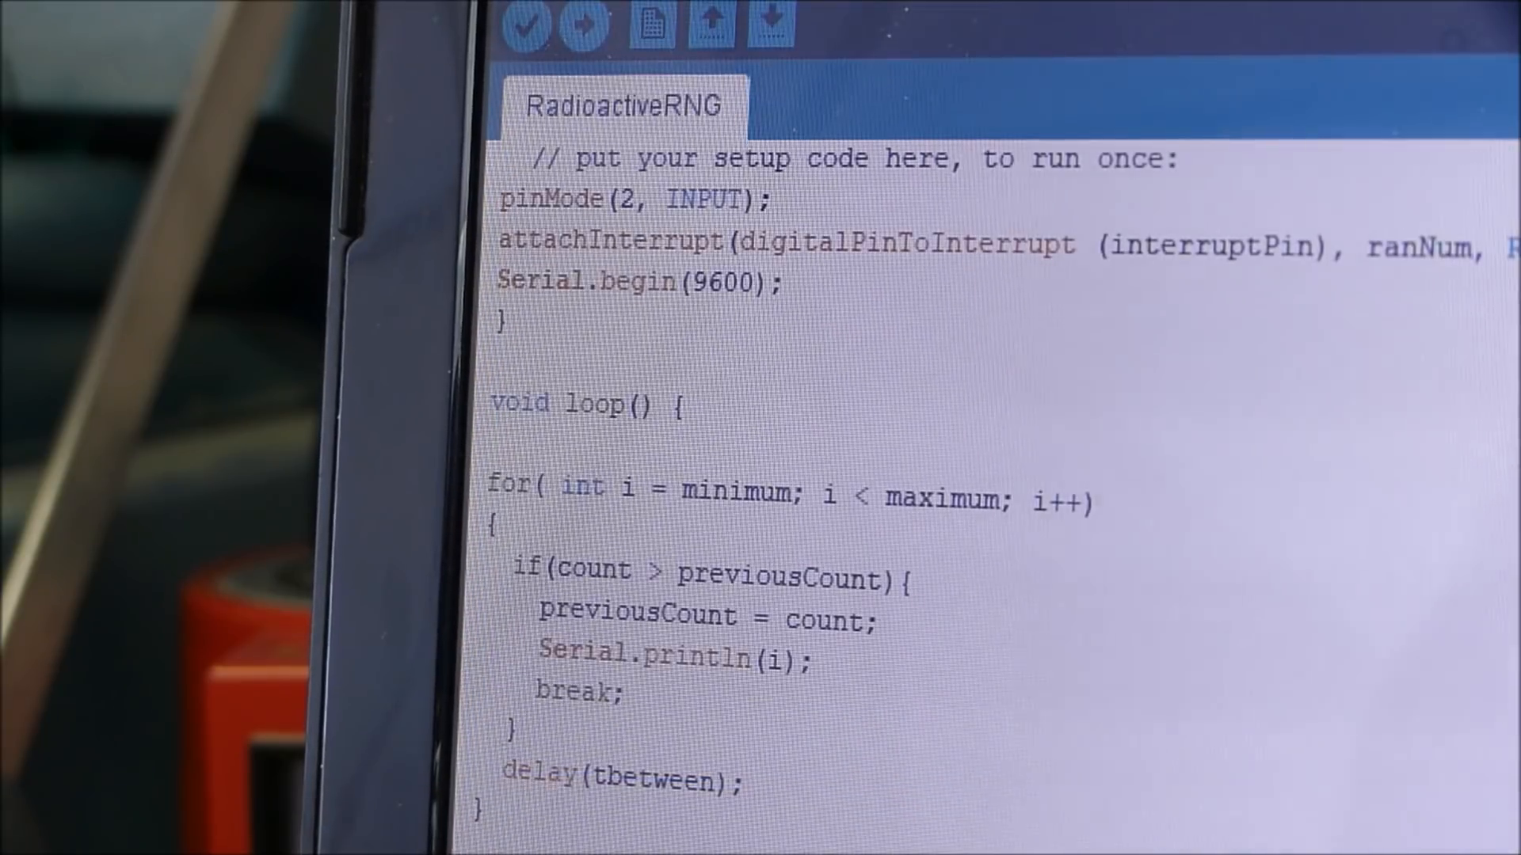
Declare tbetween and ptime as long and upload the sketch to the board
{"action": "scroll", "scroll_direction": "down", "scroll_amount": 3}
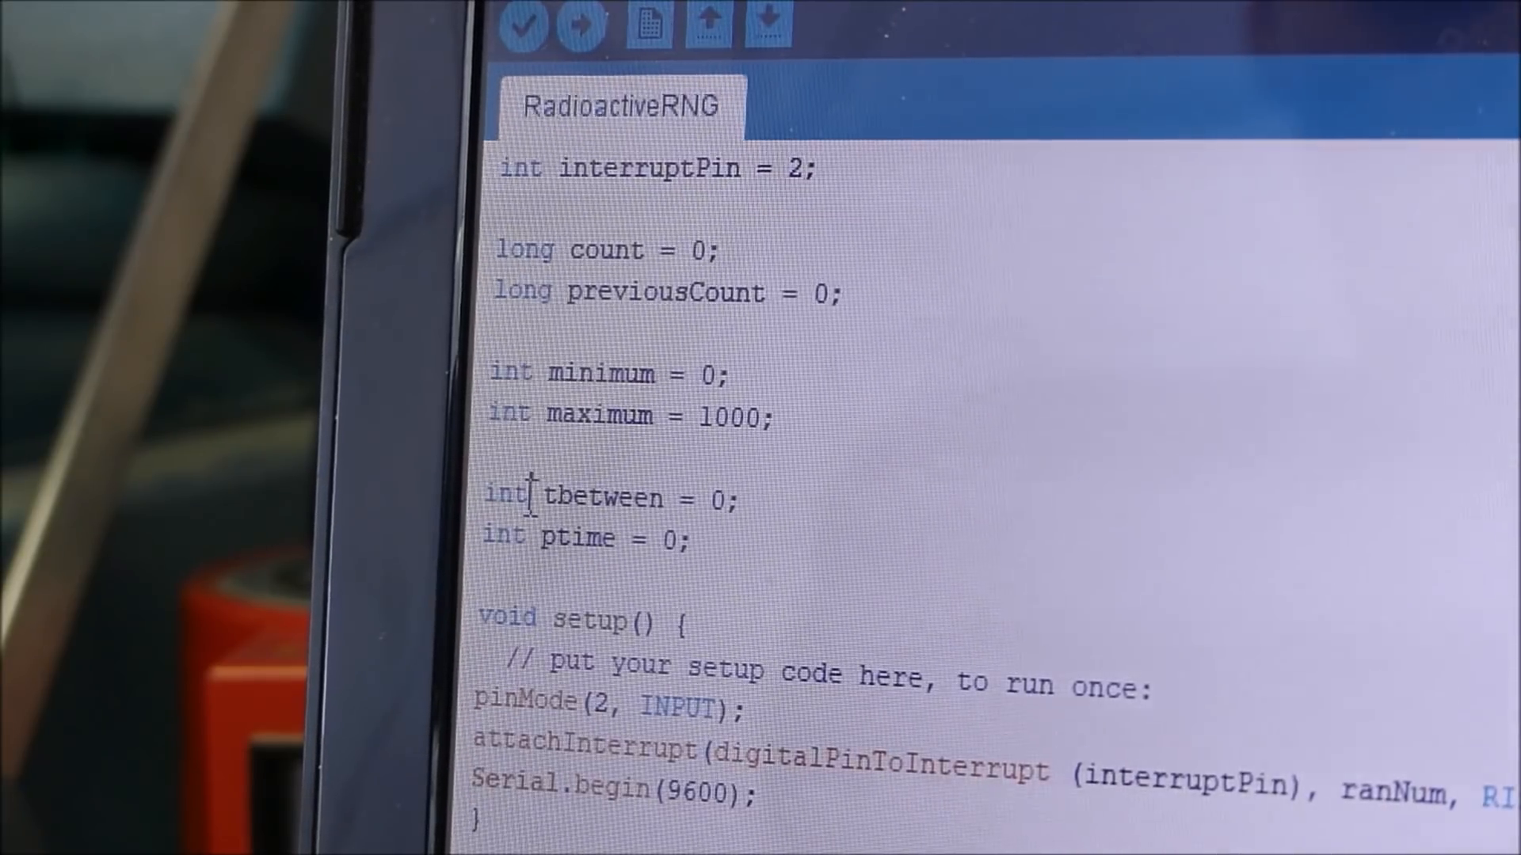
{"action": "type", "text": "long"}
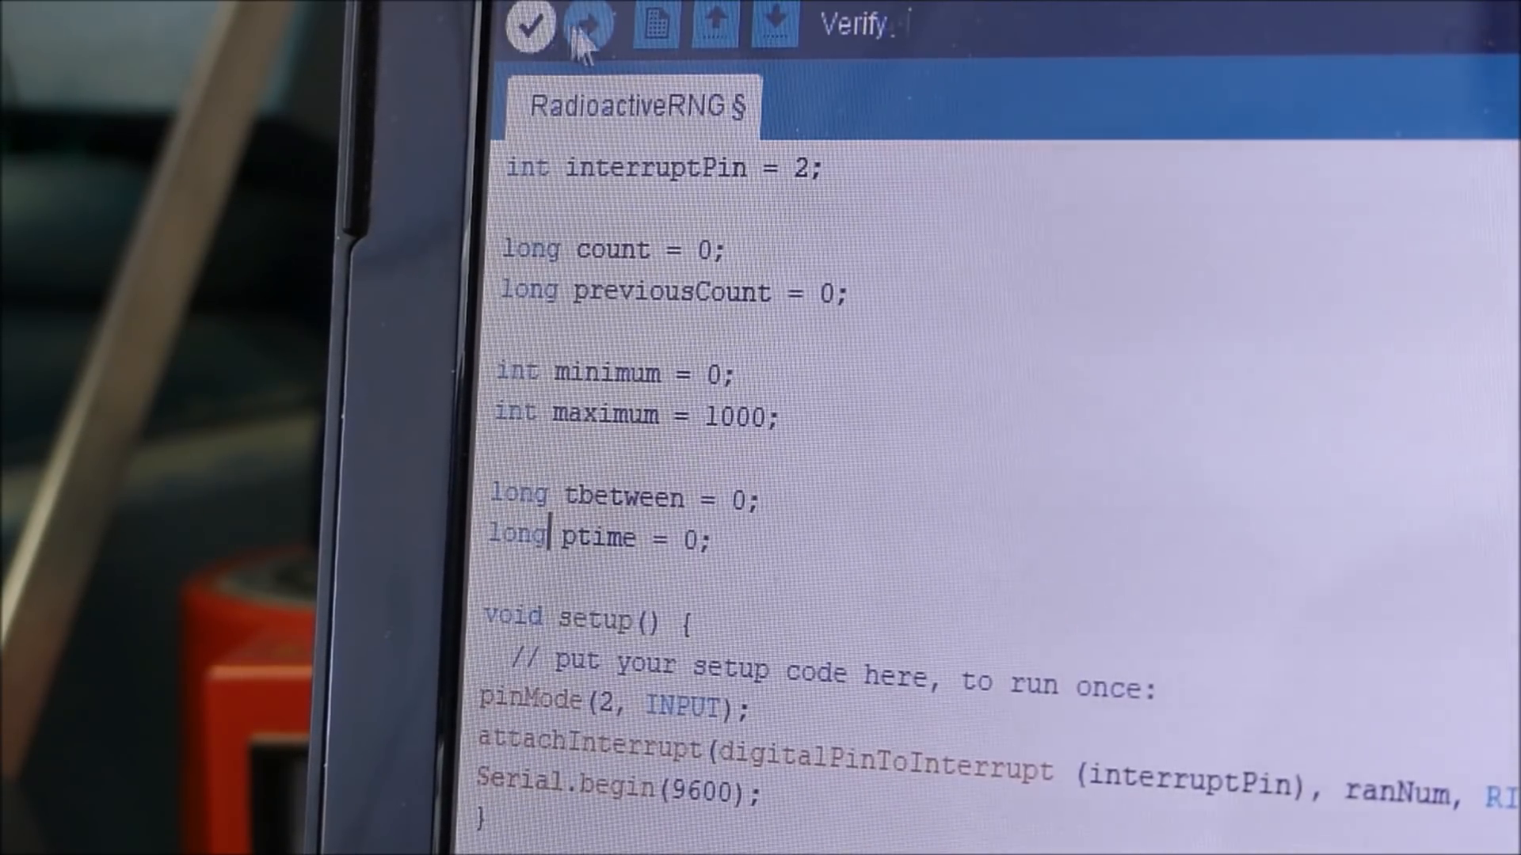
{"action": "left_click", "coordinate": [581, 27]}
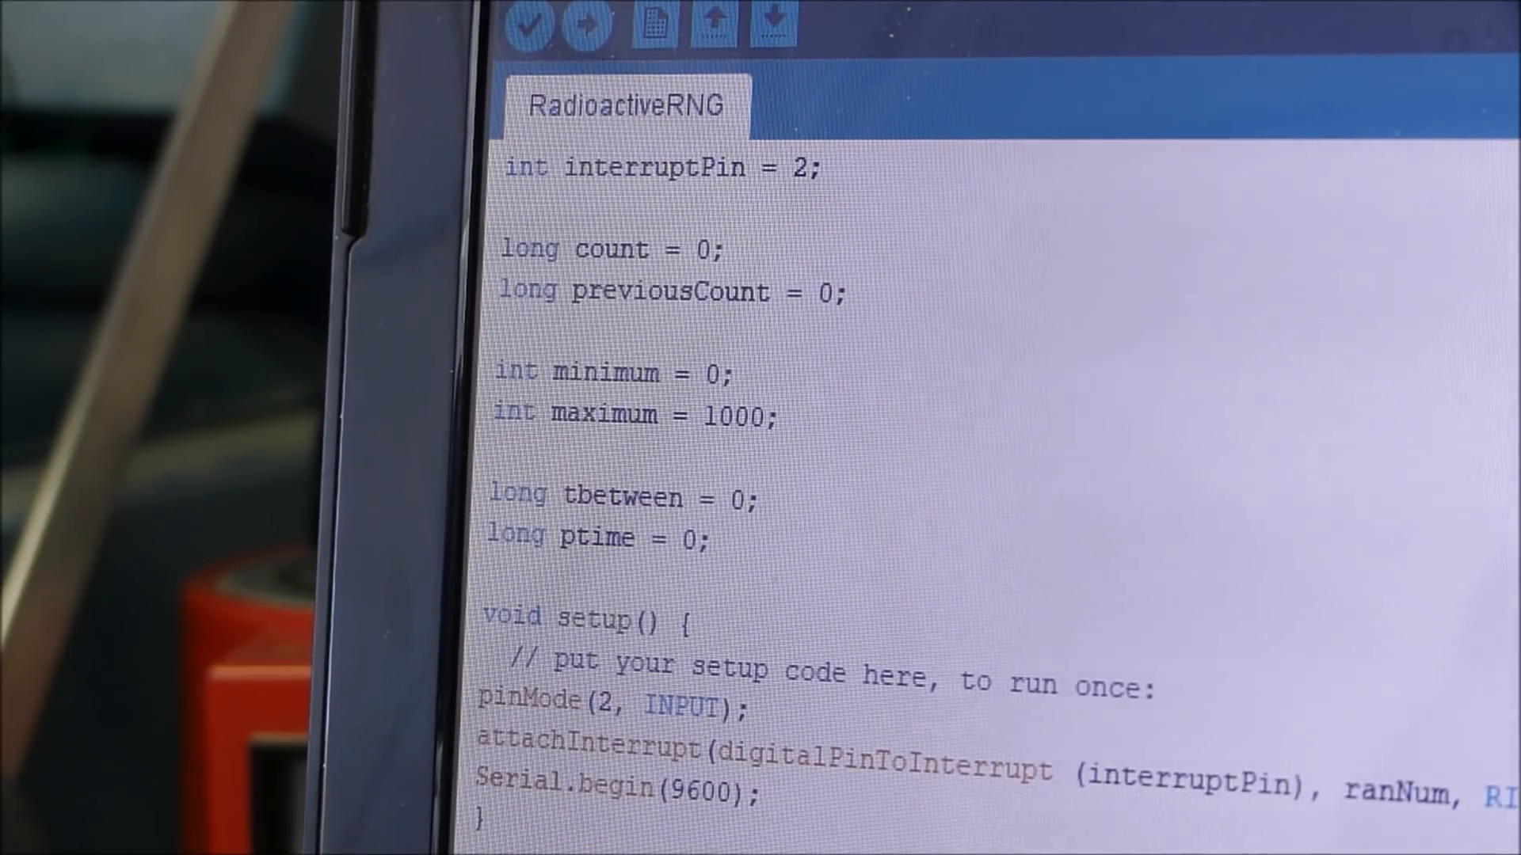
Bring up the Serial Monitor from the Tools menu to watch the new readings
{"action": "left_click", "coordinate": [737, 10]}
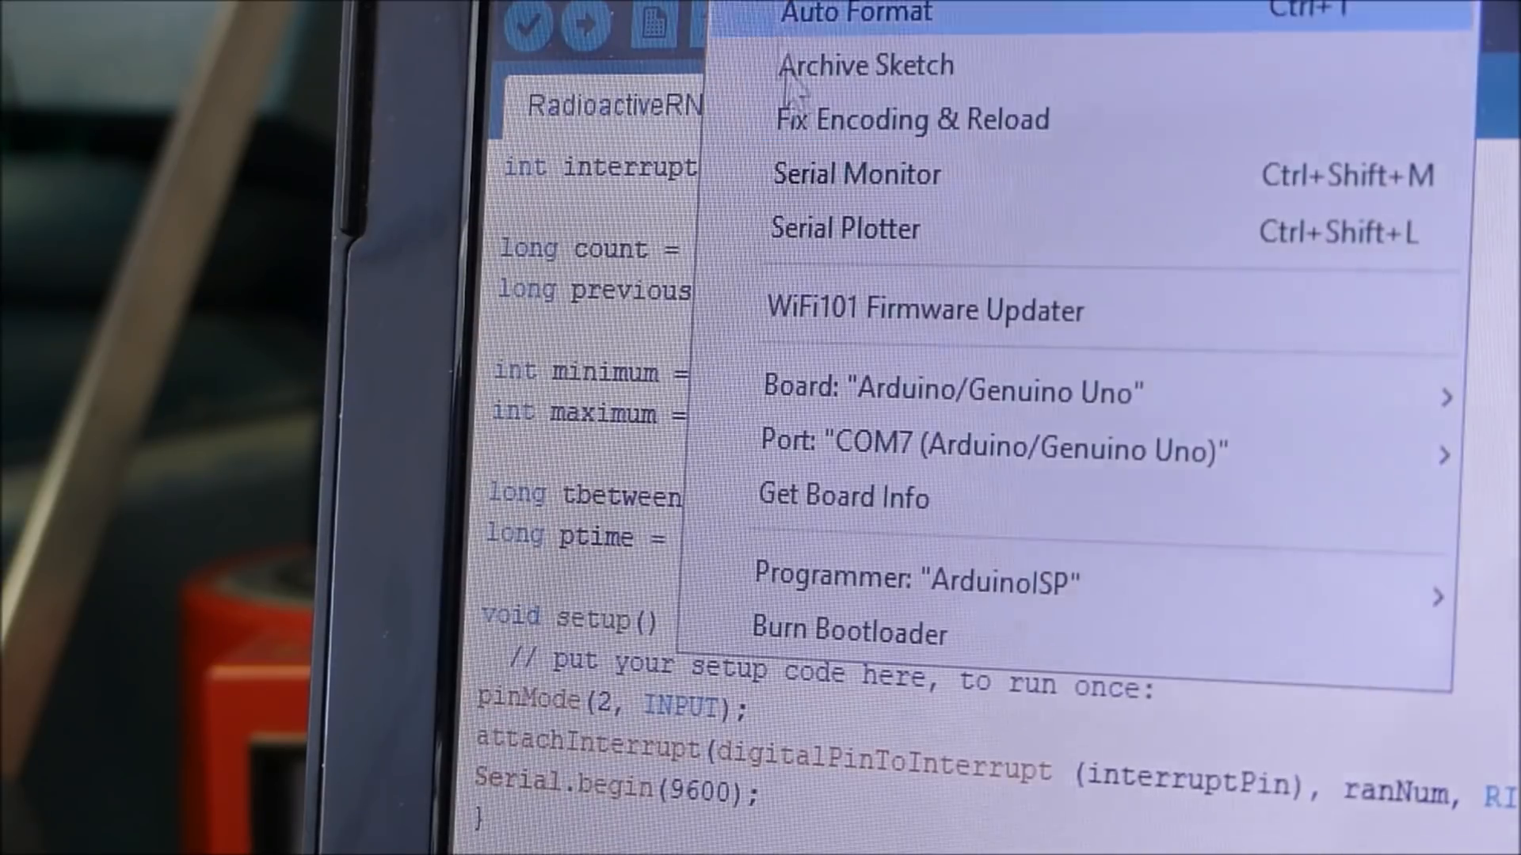
{"action": "mouse_move", "coordinate": [913, 119]}
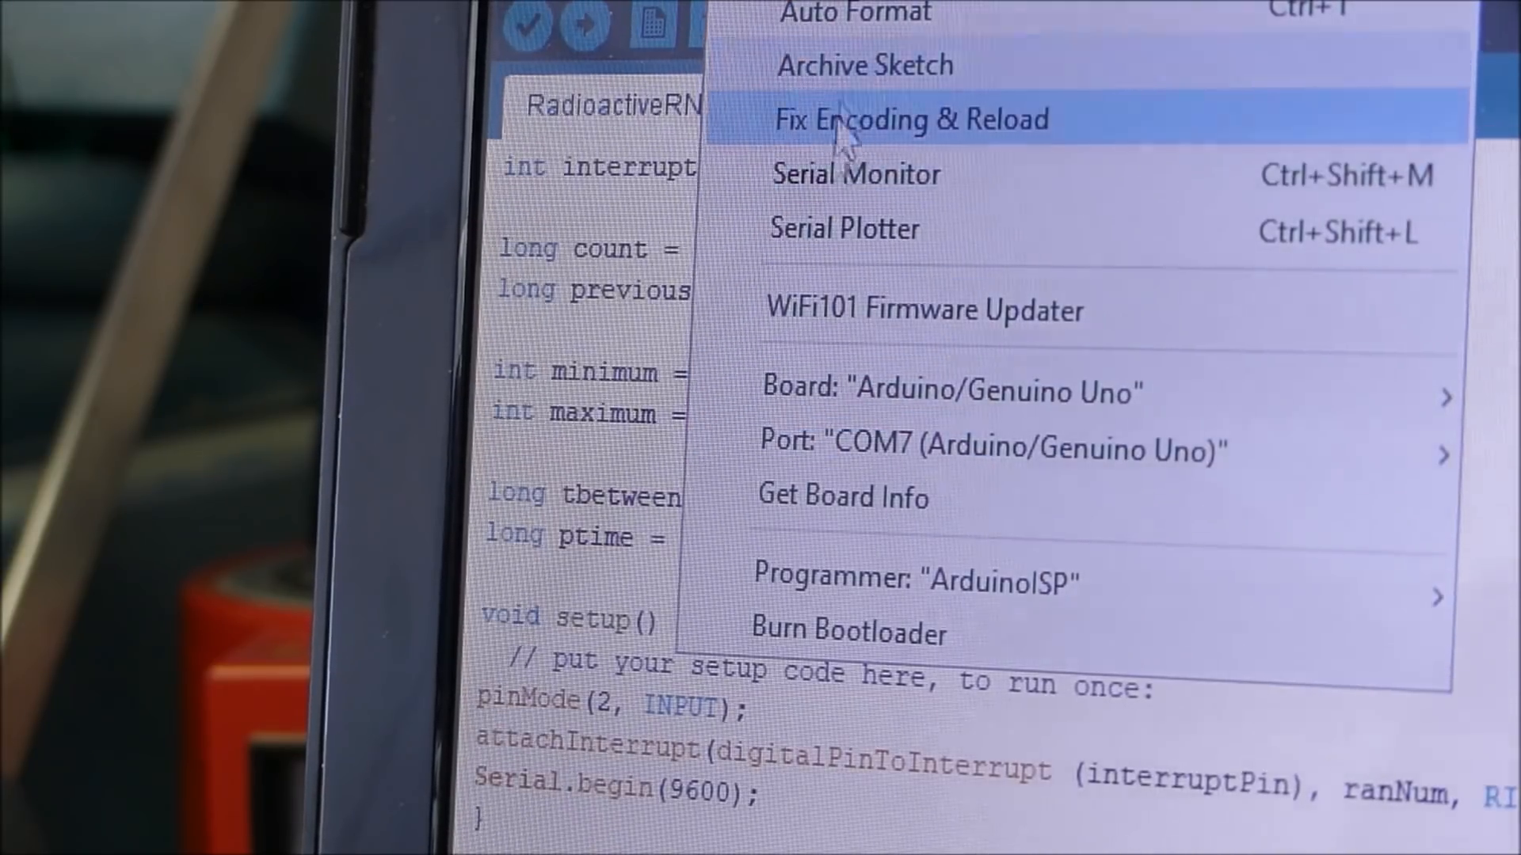
{"action": "left_click", "coordinate": [855, 174]}
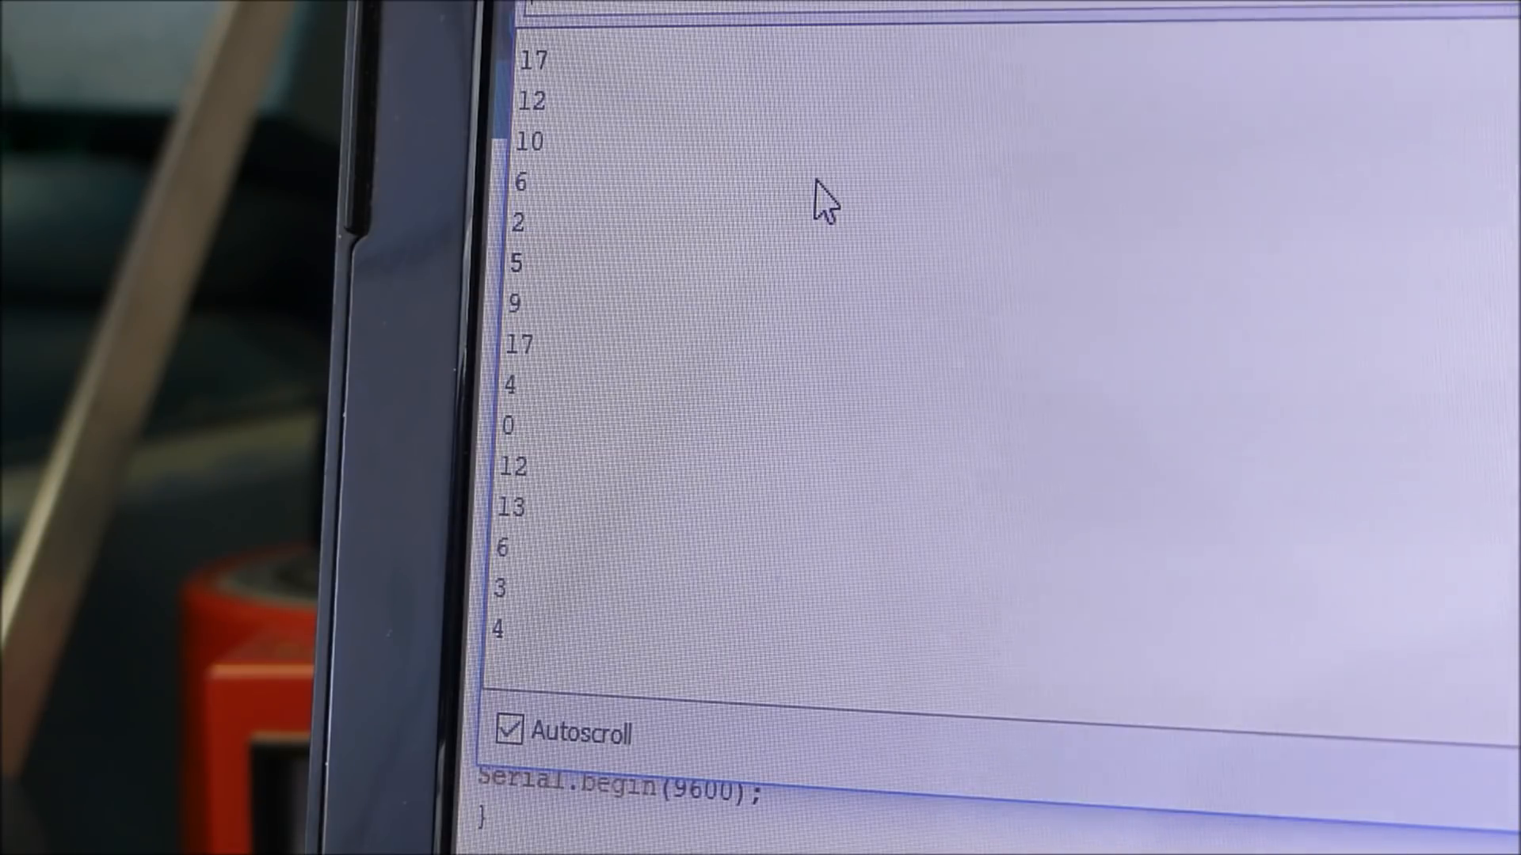
Scroll the serial output as small random numbers between 0 and 17 stream in
{"action": "scroll", "scroll_direction": "down", "scroll_amount": 3}
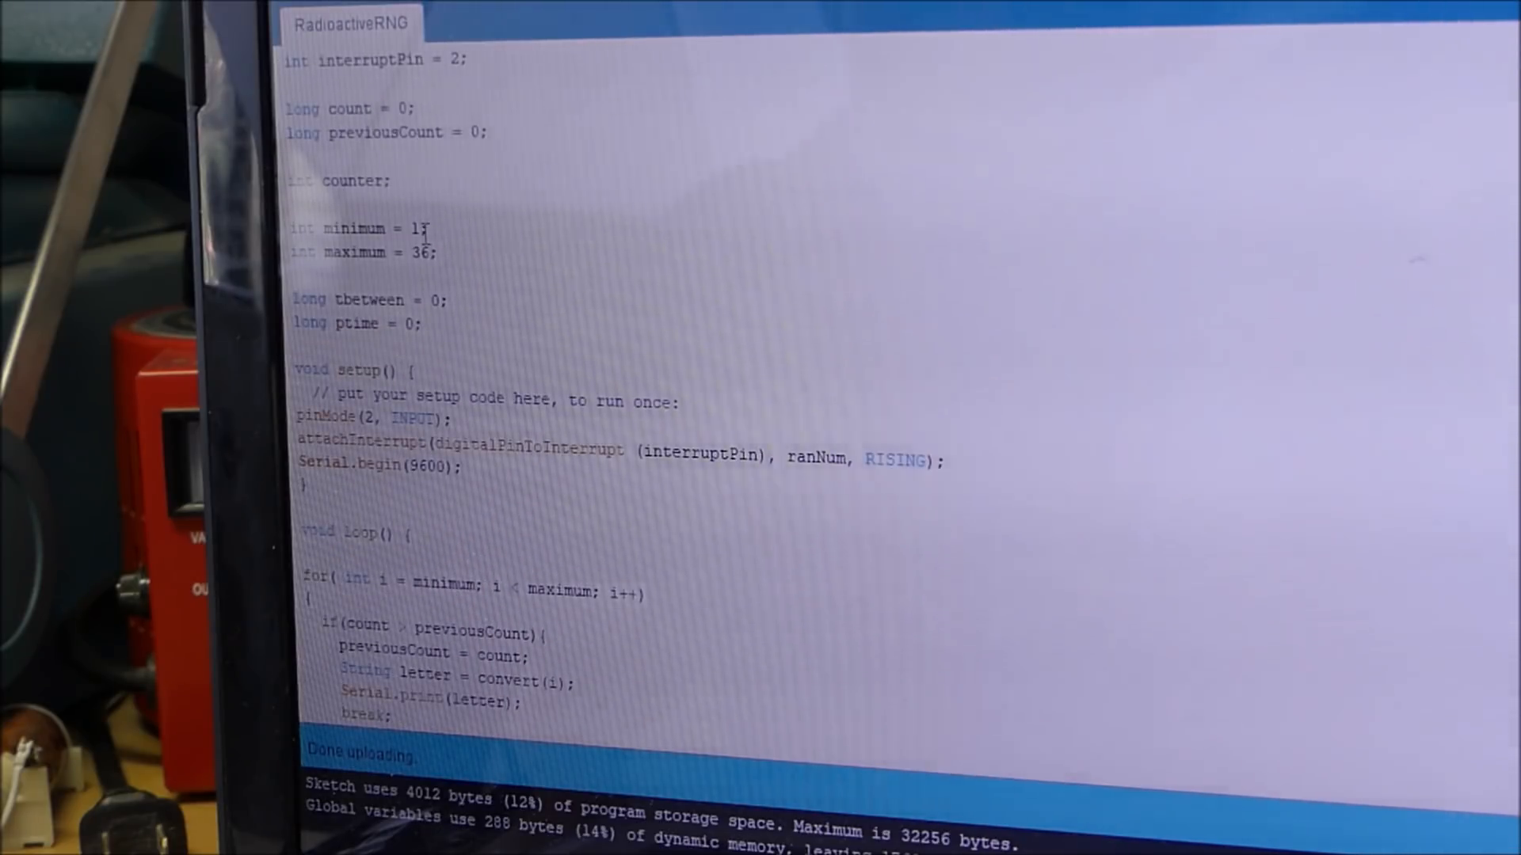
{"action": "scroll", "scroll_direction": "down", "scroll_amount": 3}
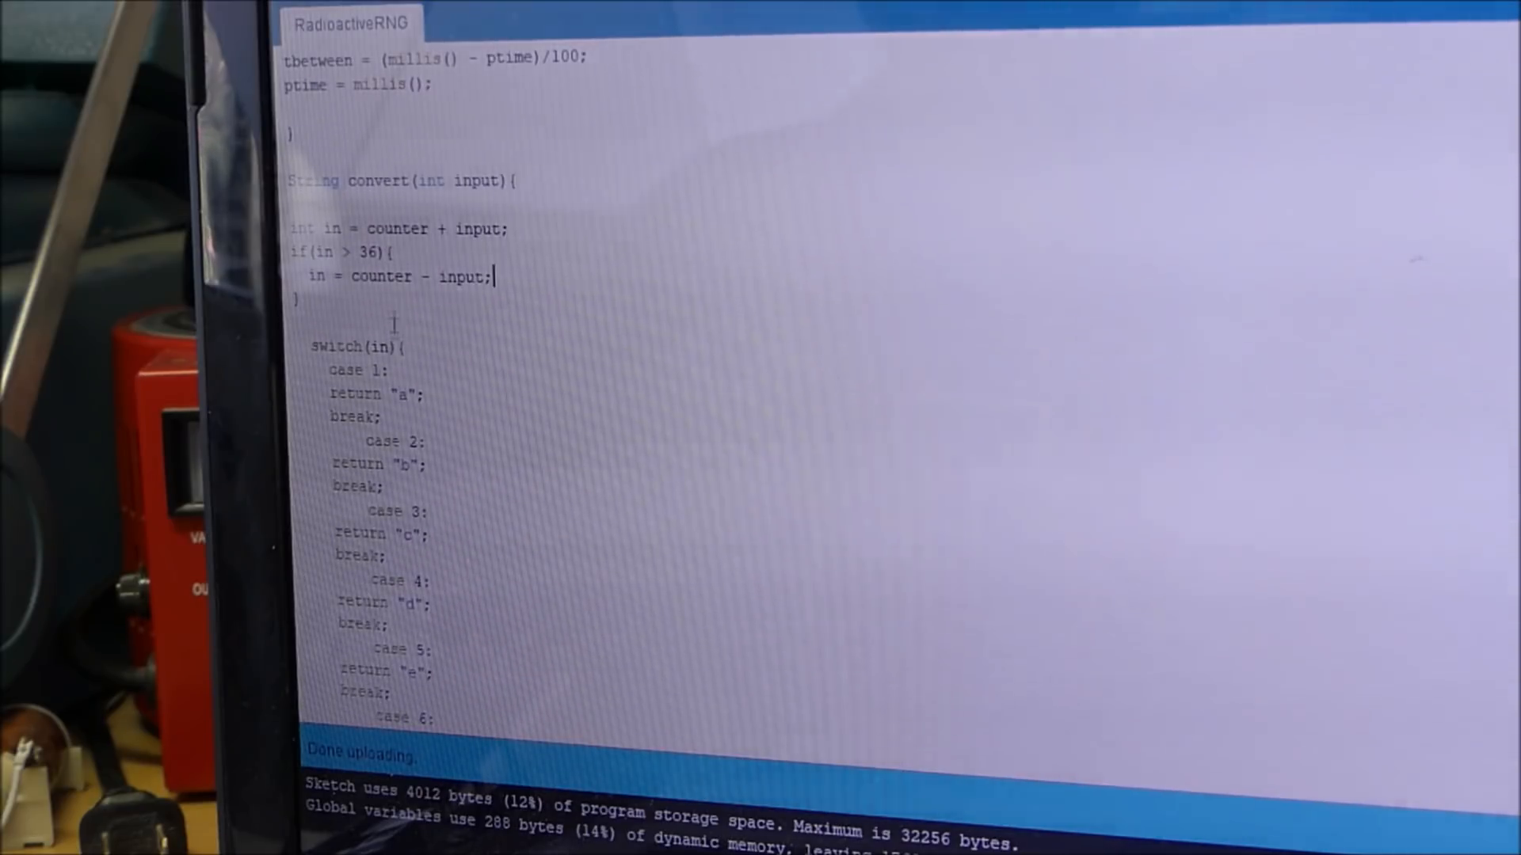
{"action": "scroll", "scroll_direction": "down", "scroll_amount": 3}
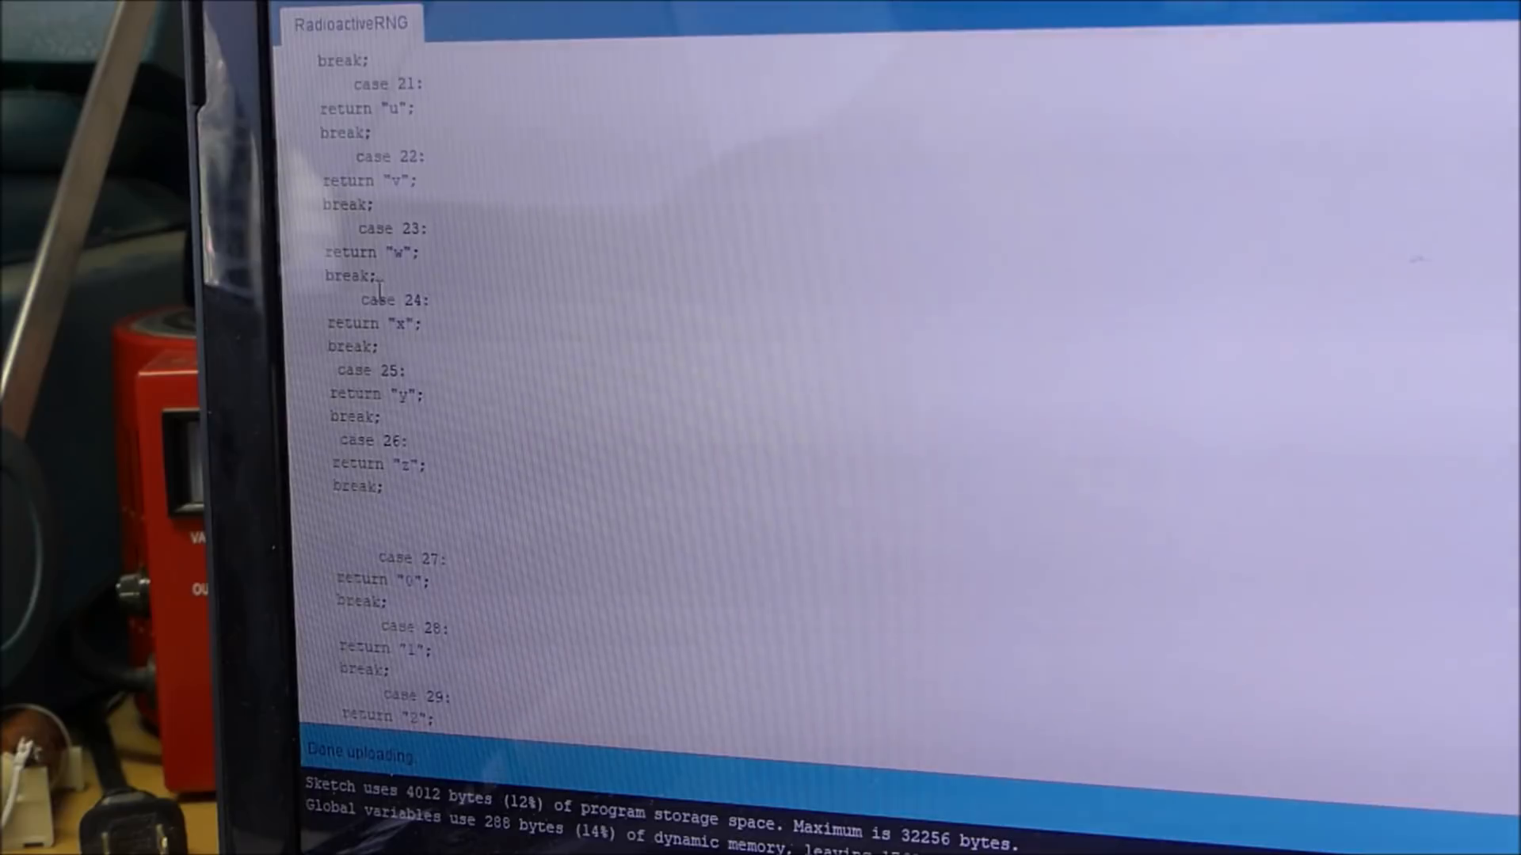
{"action": "scroll", "scroll_direction": "down", "scroll_amount": 3}
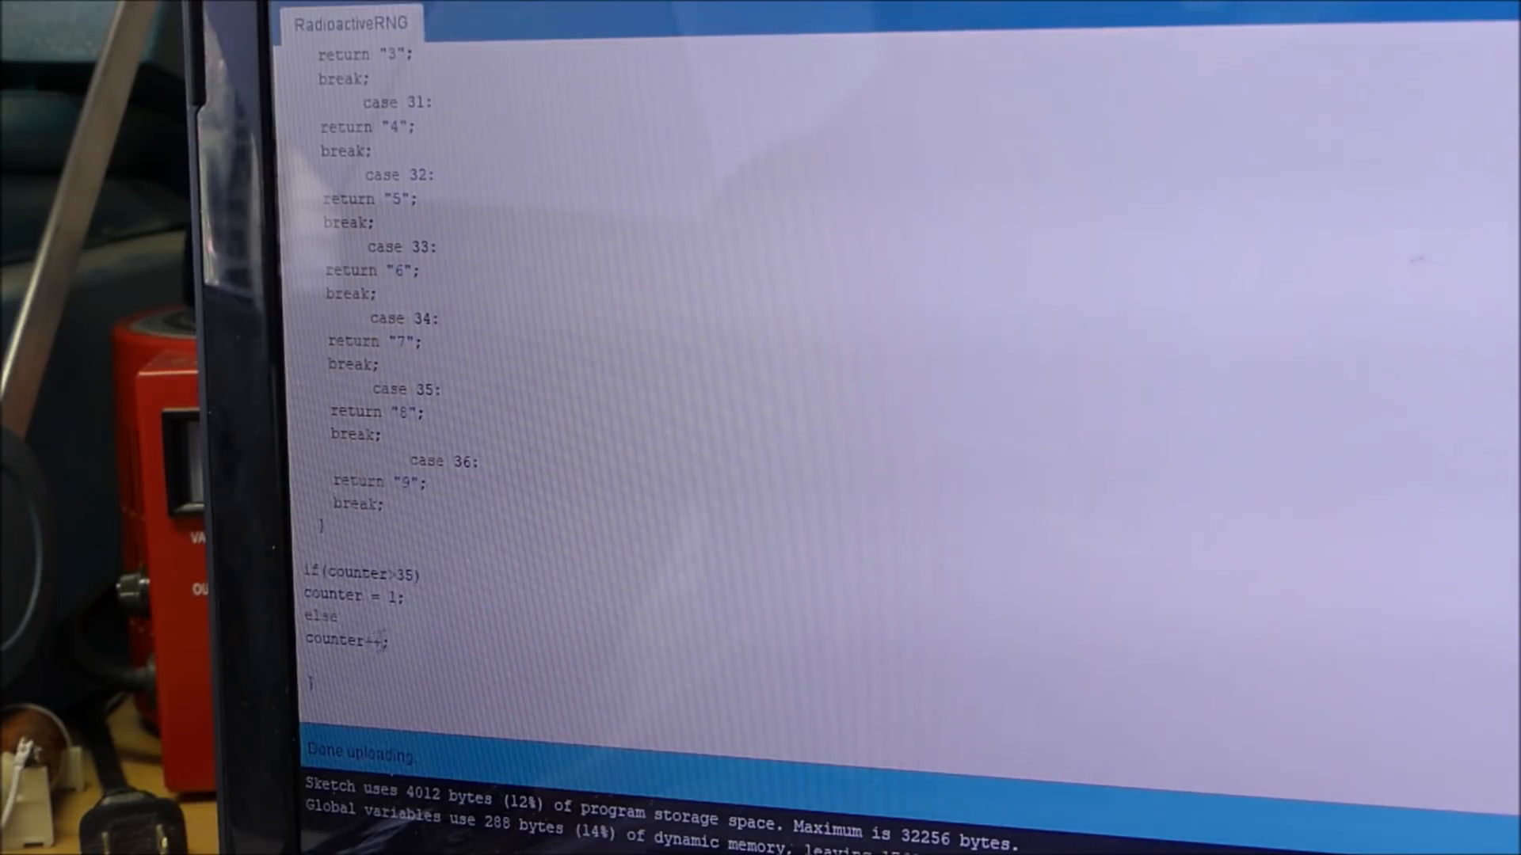
{"action": "scroll", "scroll_direction": "up", "scroll_amount": 3}
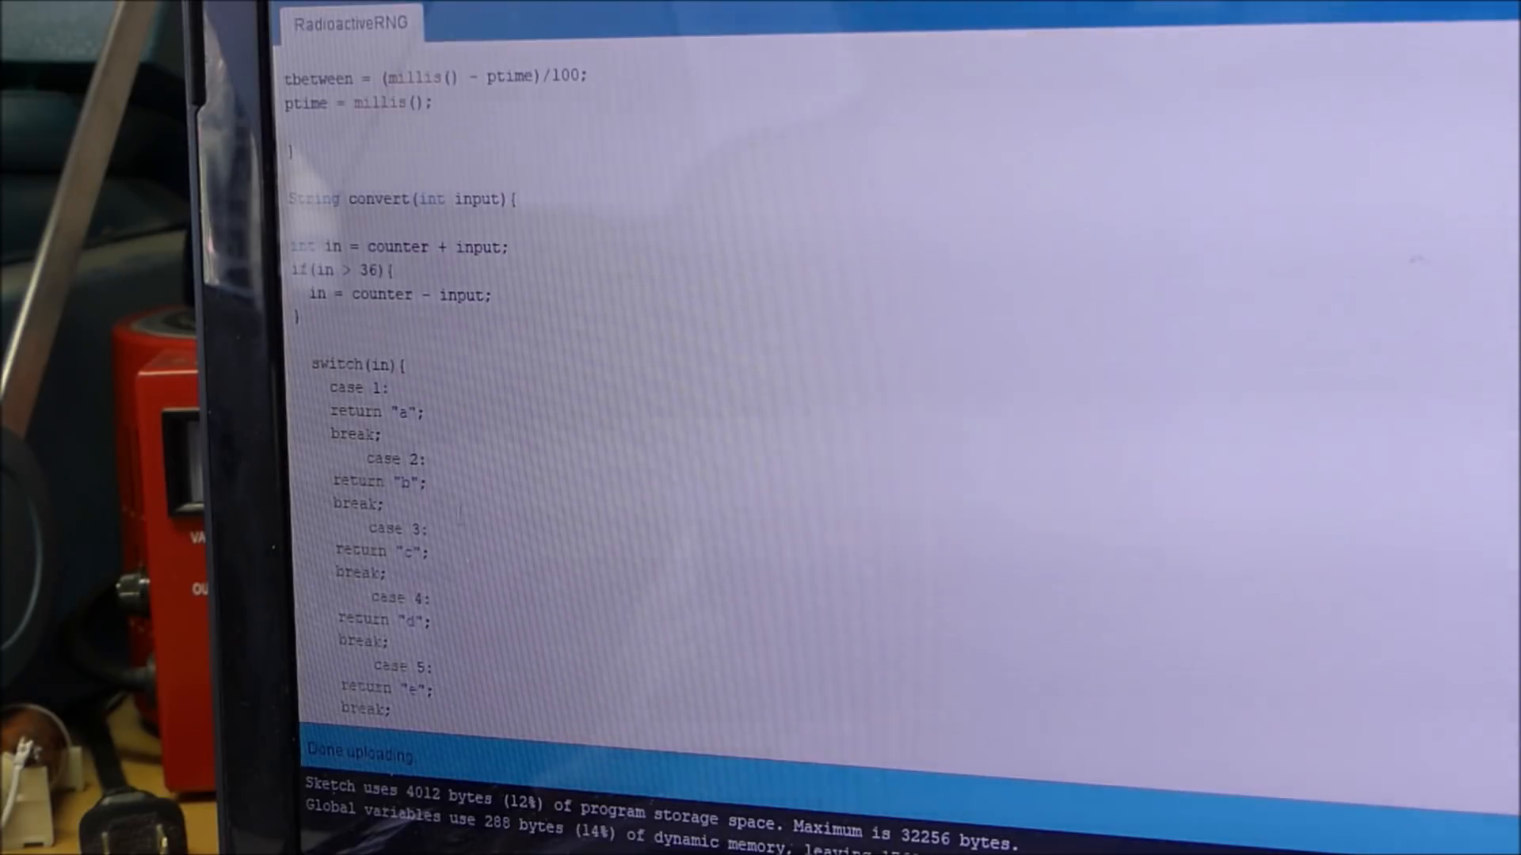
Watch the COM7 serial output accumulate a long random password of letters and digits
{"action": "scroll", "scroll_direction": "down", "scroll_amount": 3}
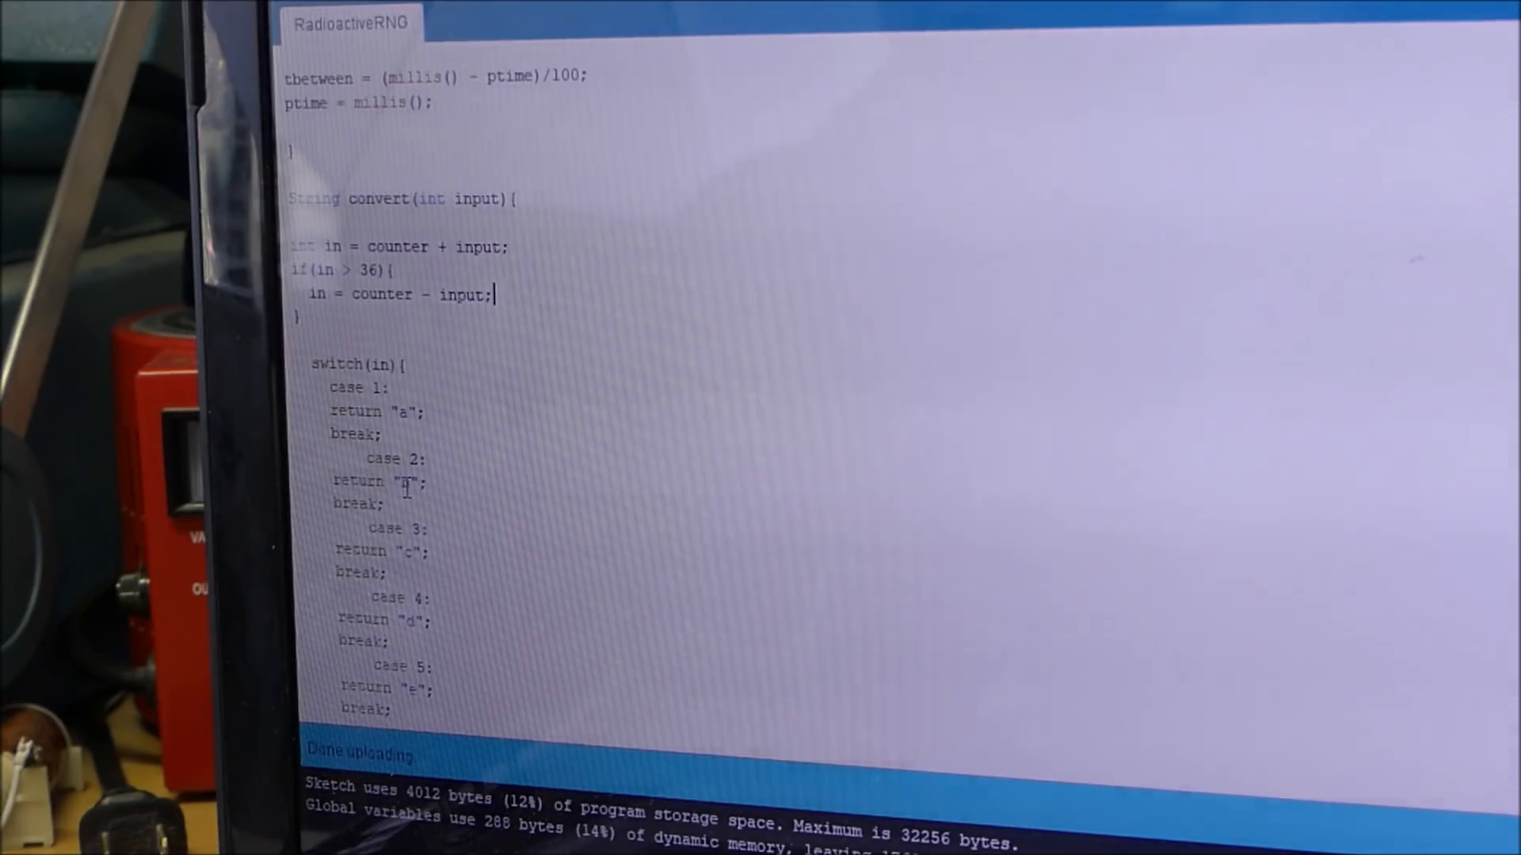
{"action": "mouse_move", "coordinate": [442, 242]}
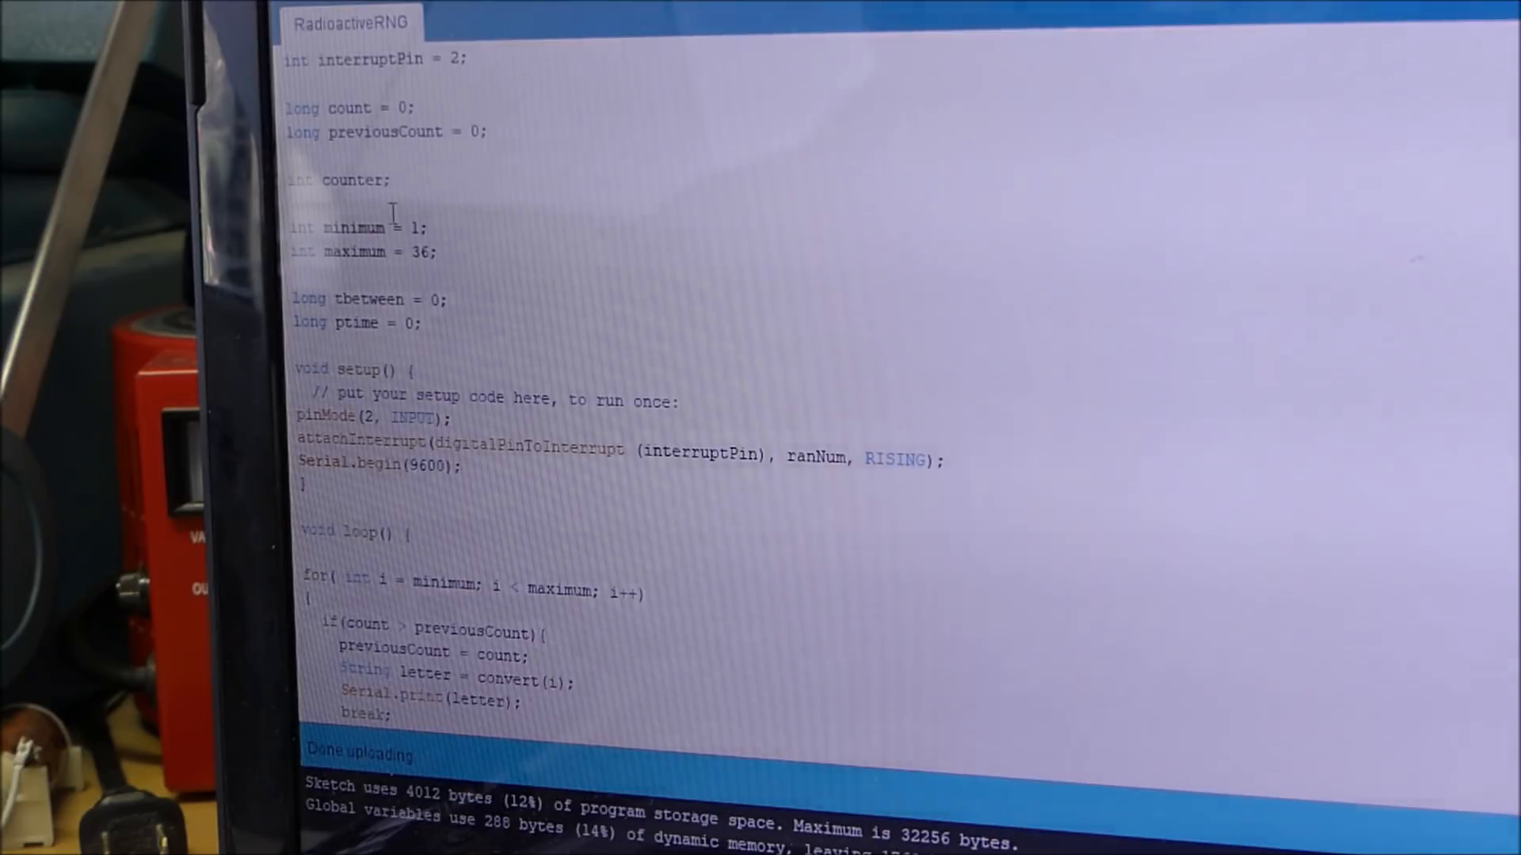
{"action": "scroll", "scroll_direction": "down", "scroll_amount": 3}
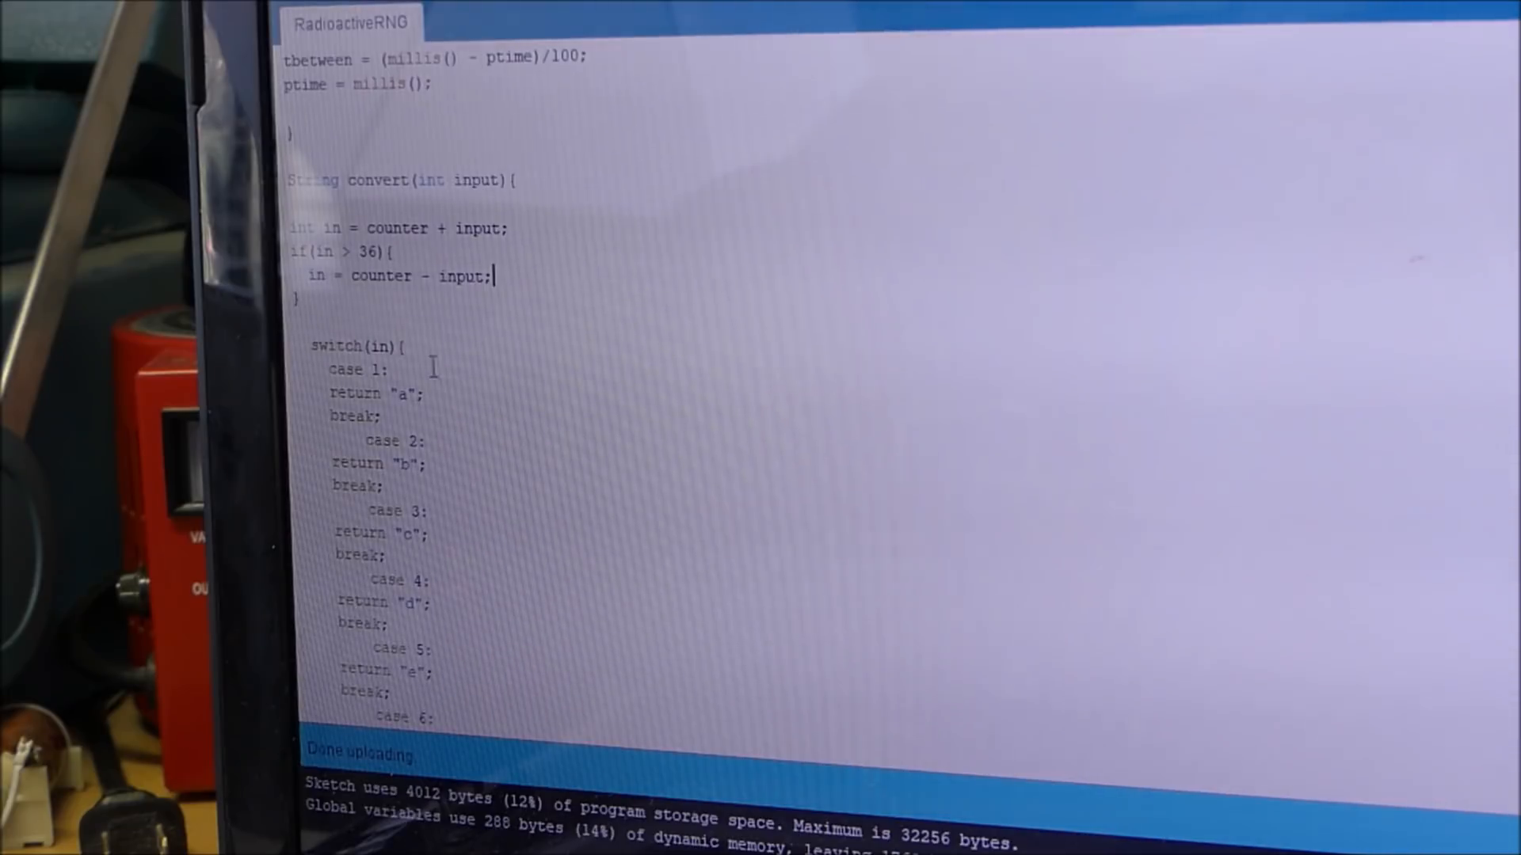
{"action": "mouse_move", "coordinate": [348, 442]}
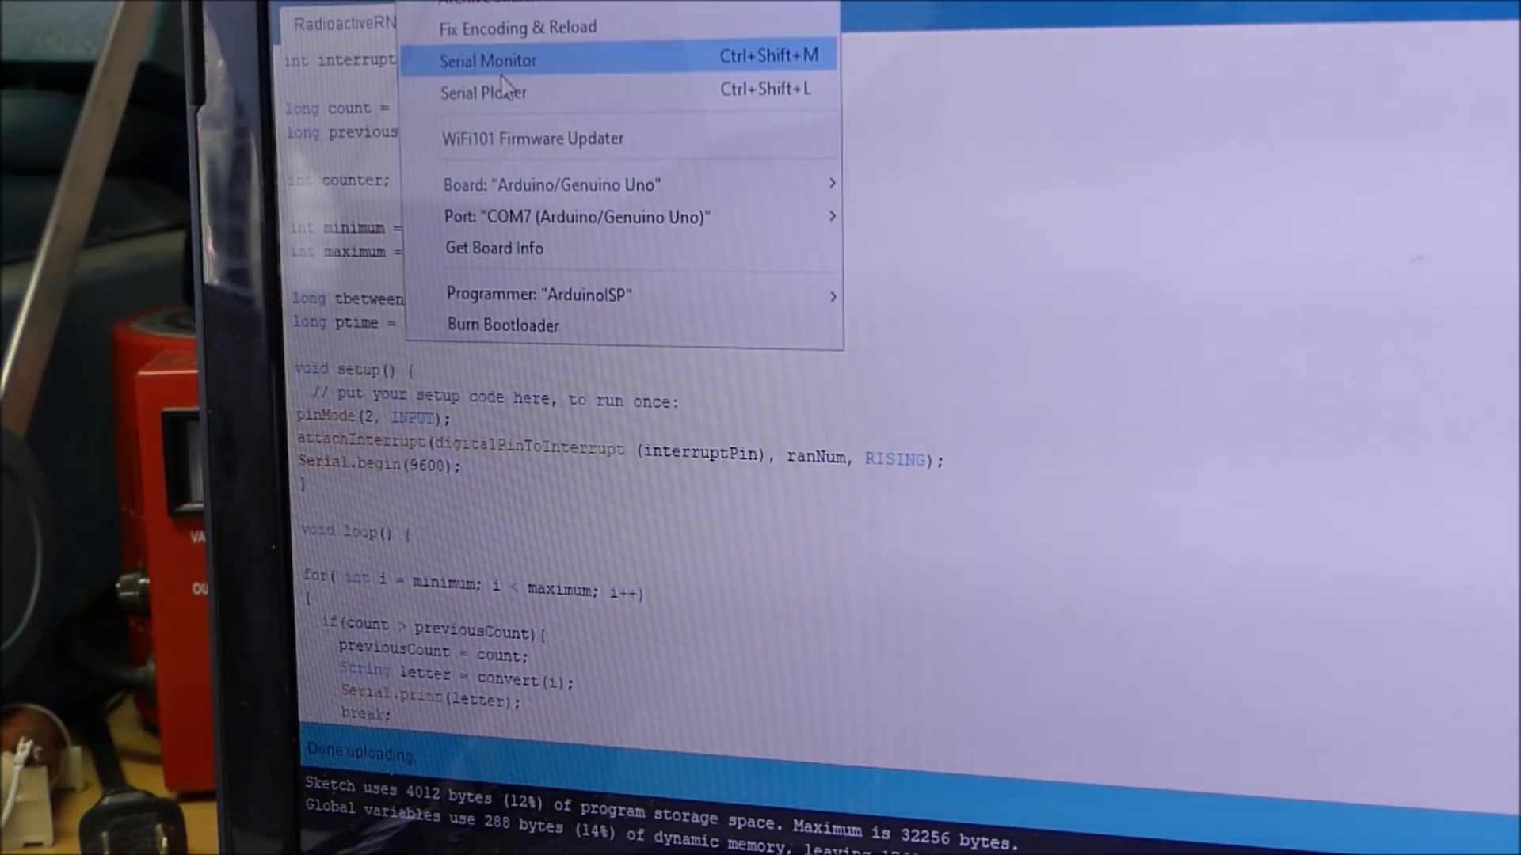
{"action": "left_click", "coordinate": [490, 60]}
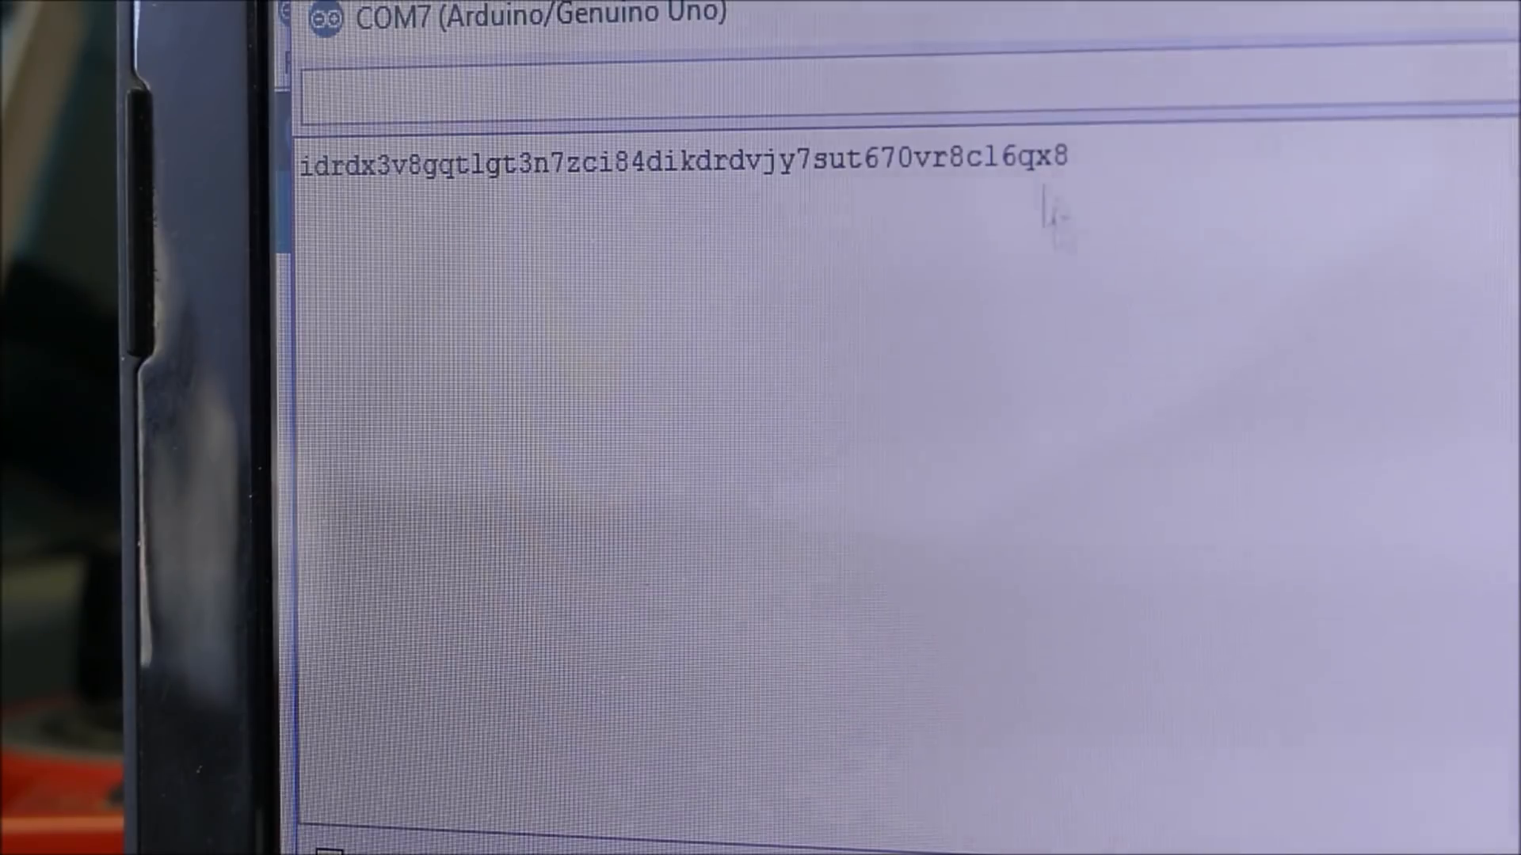
{"action": "mouse_move", "coordinate": [1004, 224]}
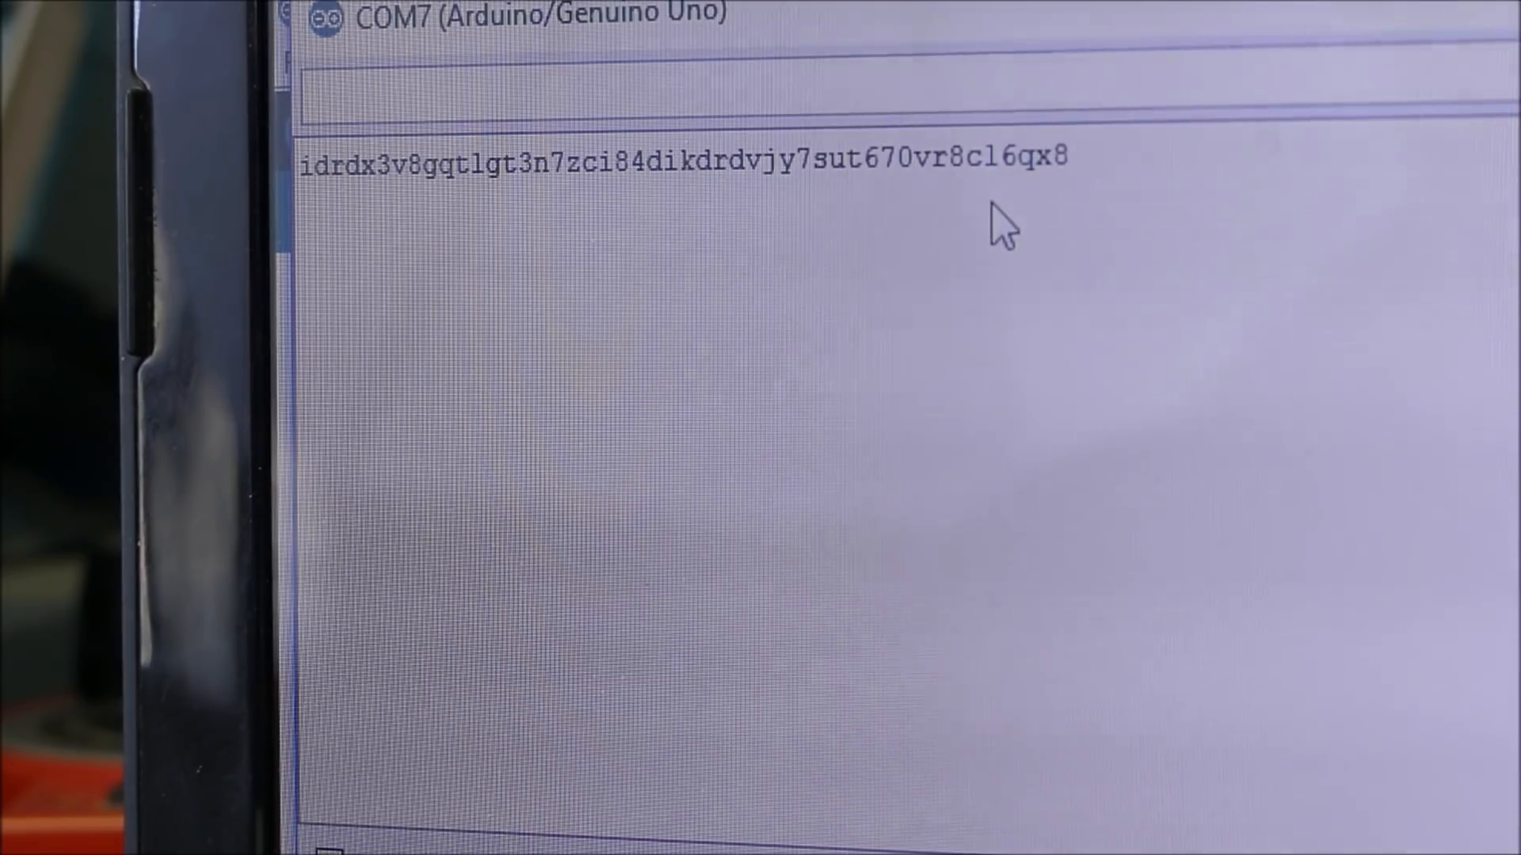